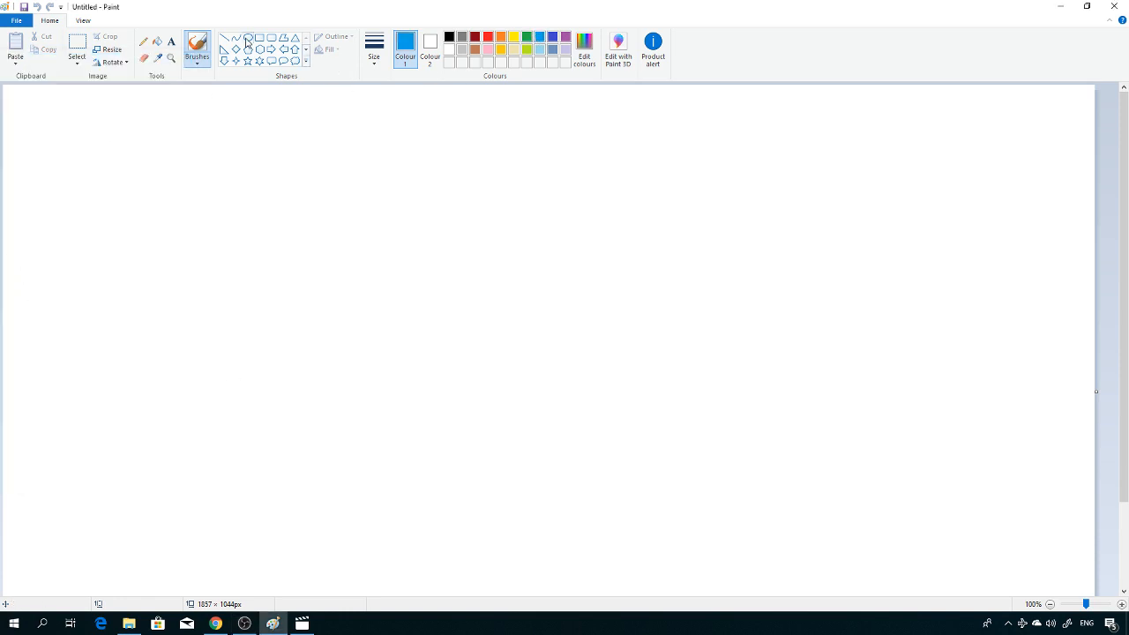
mouse_move(322, 96)
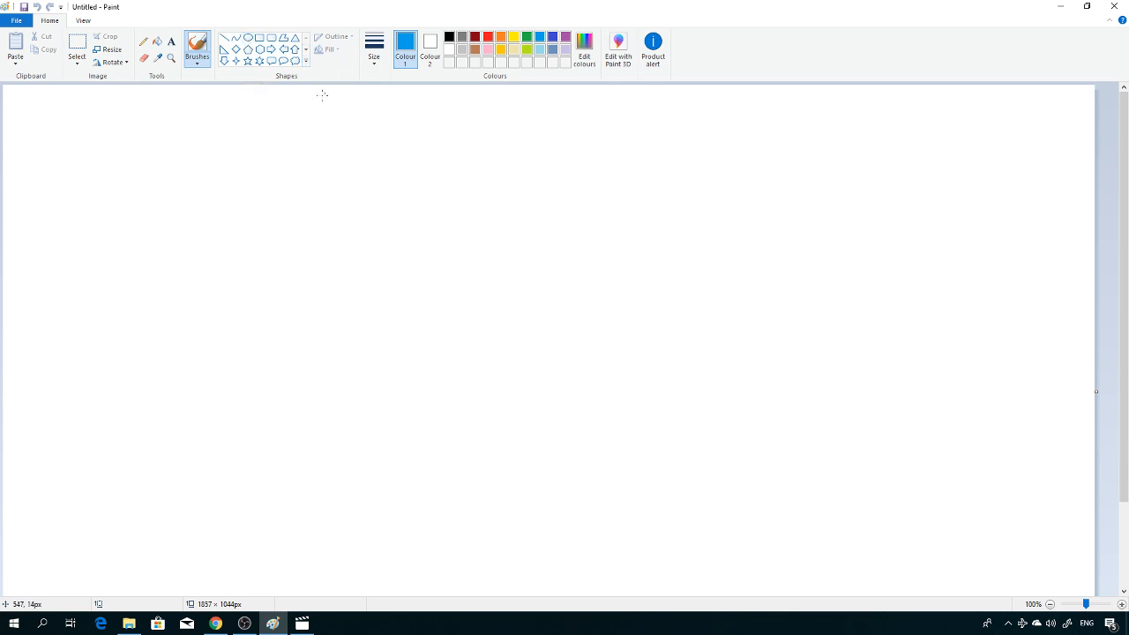
mouse_move(215, 93)
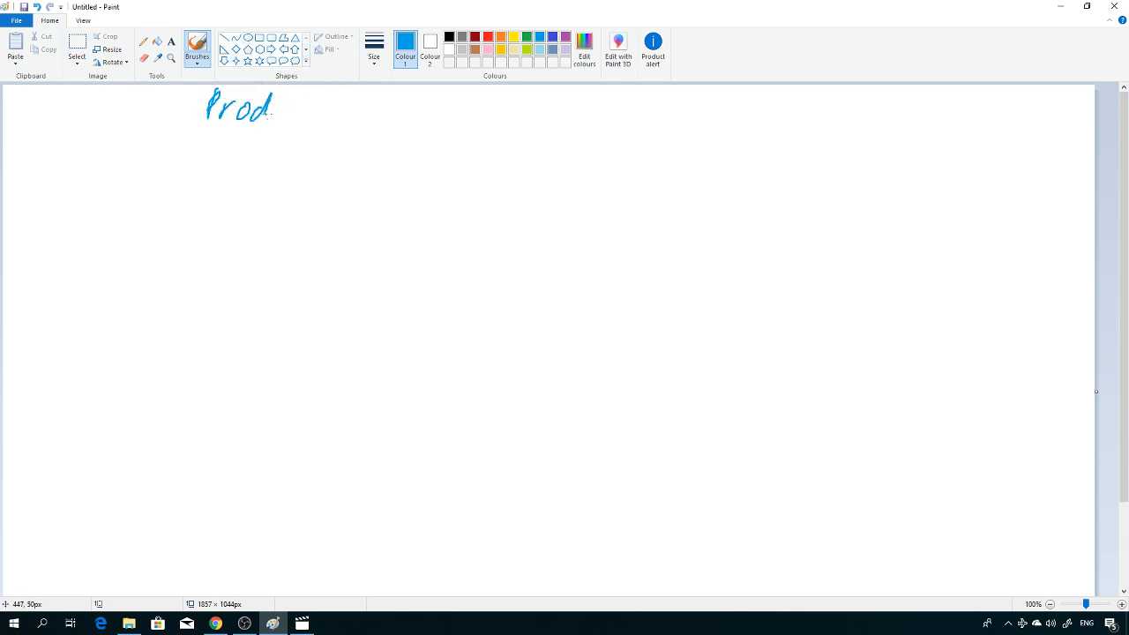
Brush-write the heading 'Product #' in blue across the top of the canvas
left_click_drag(273, 106, 318, 110)
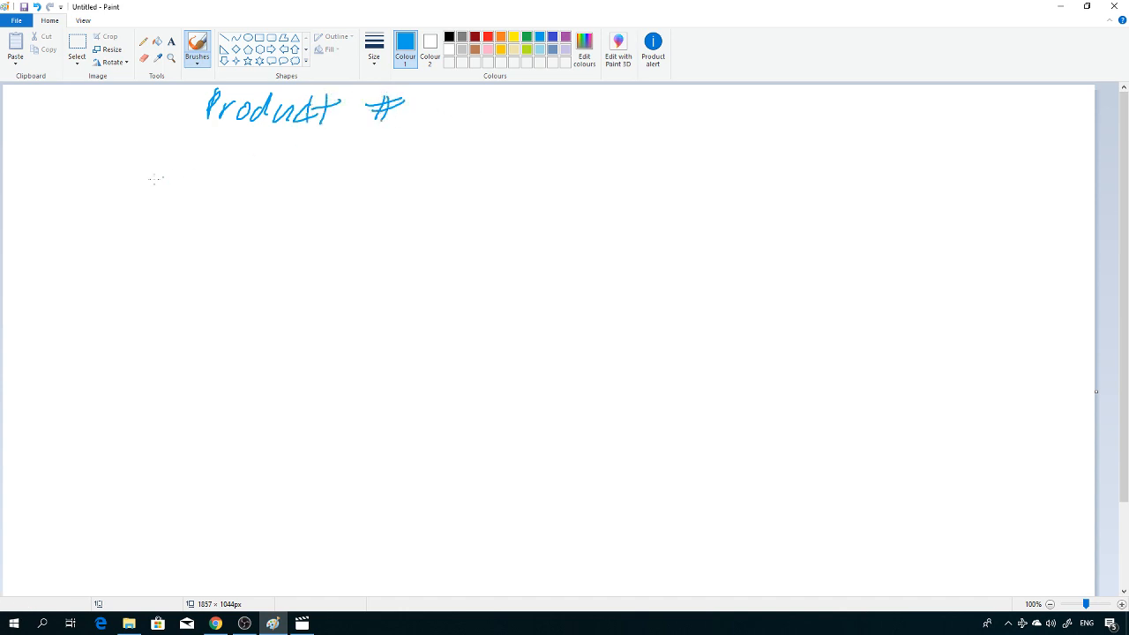
mouse_move(38, 188)
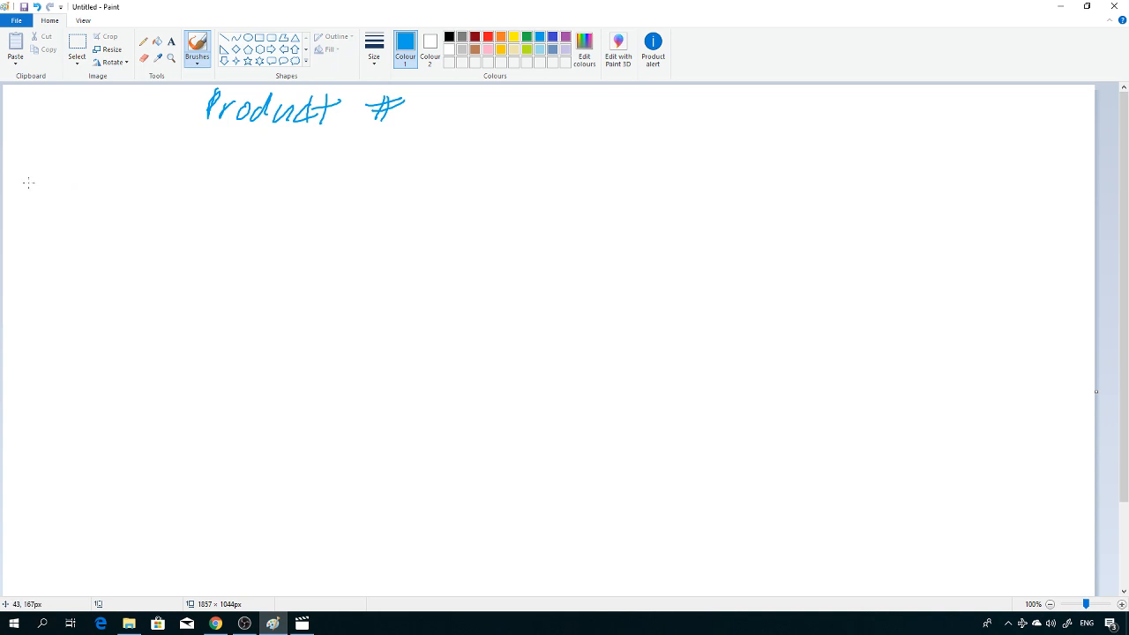
Write 'Physical' on the left and draw its blue 9am–5pm timeline beside it
left_click_drag(26, 186, 66, 207)
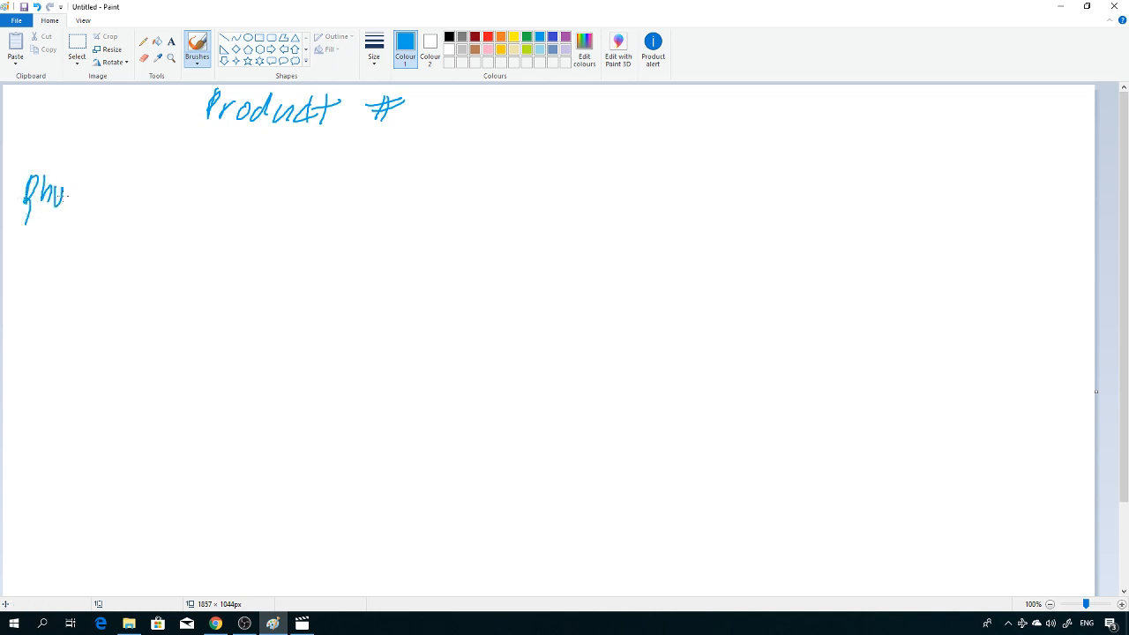
left_click_drag(53, 194, 141, 198)
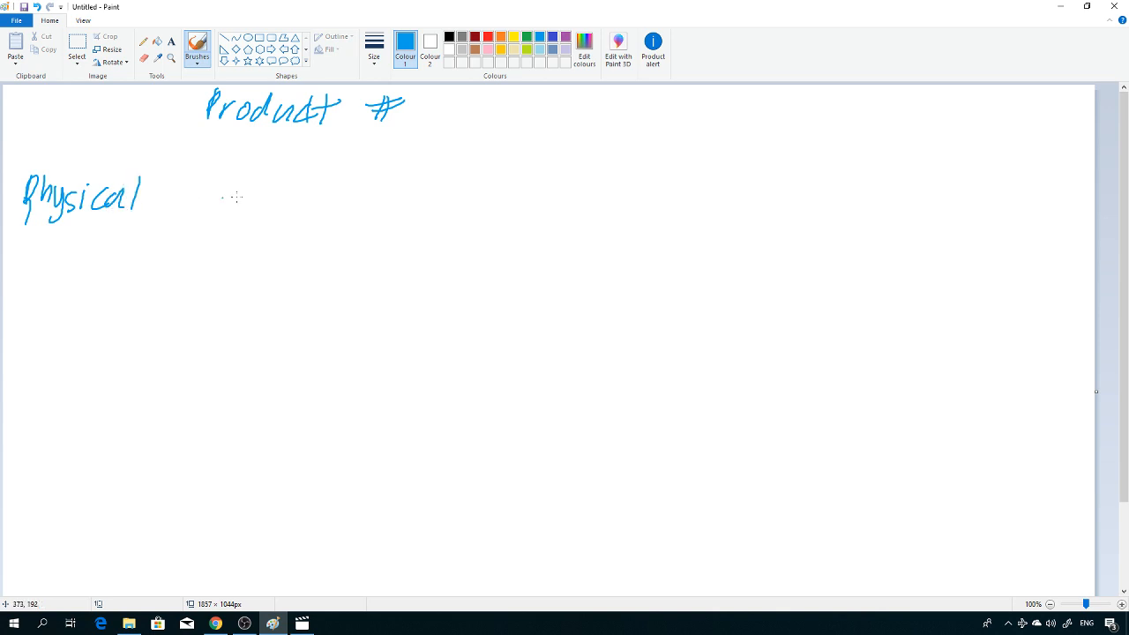
left_click_drag(186, 207, 608, 204)
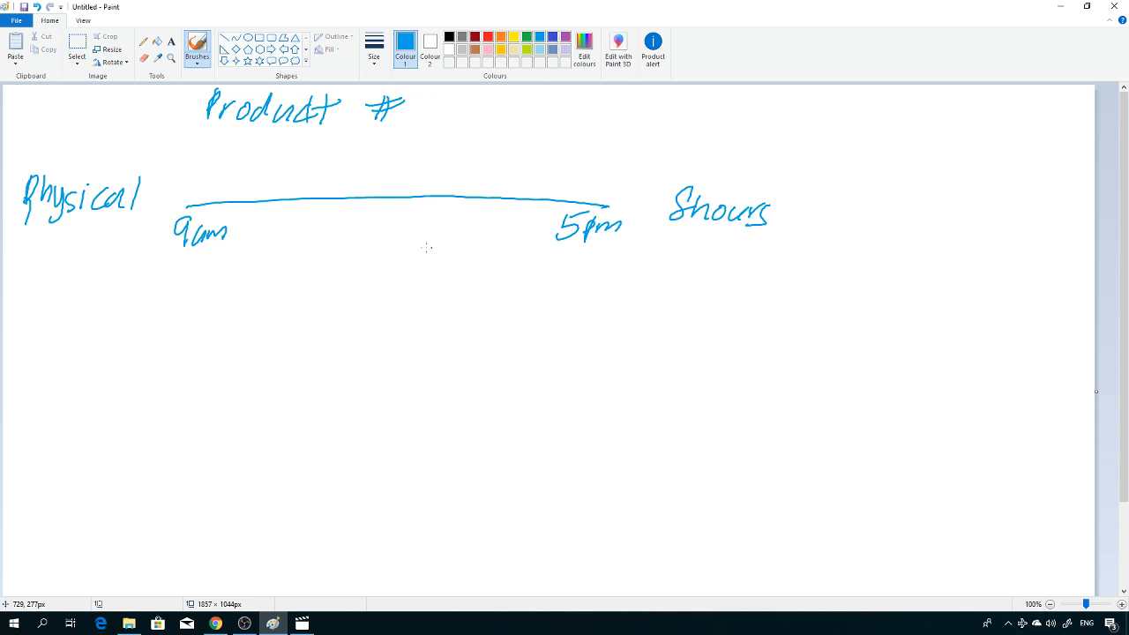
mouse_move(398, 203)
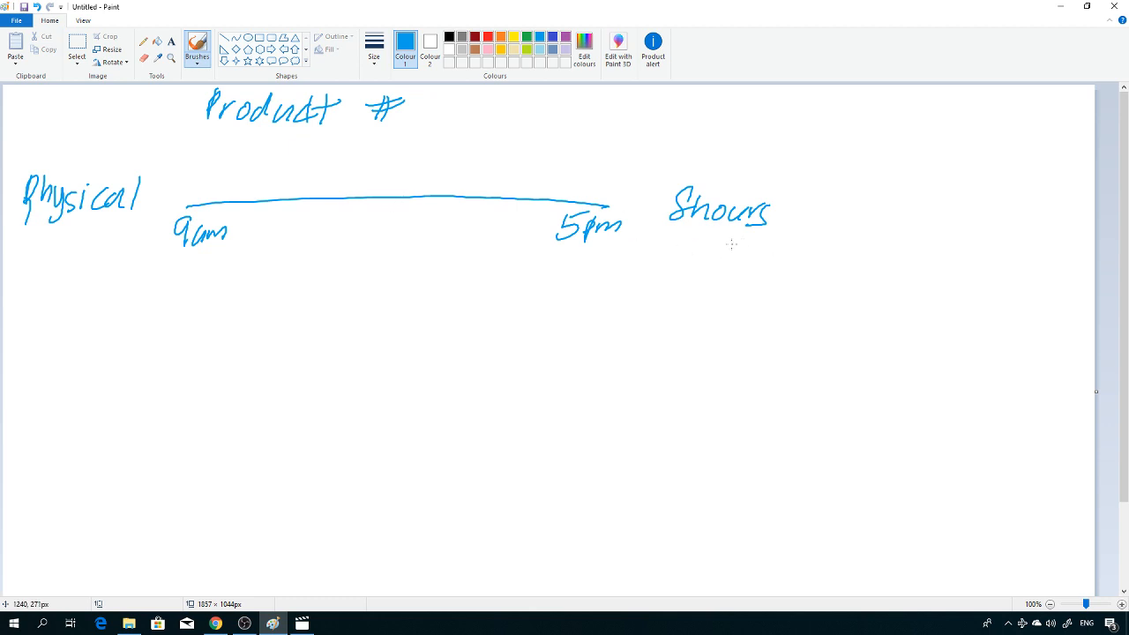
mouse_move(727, 246)
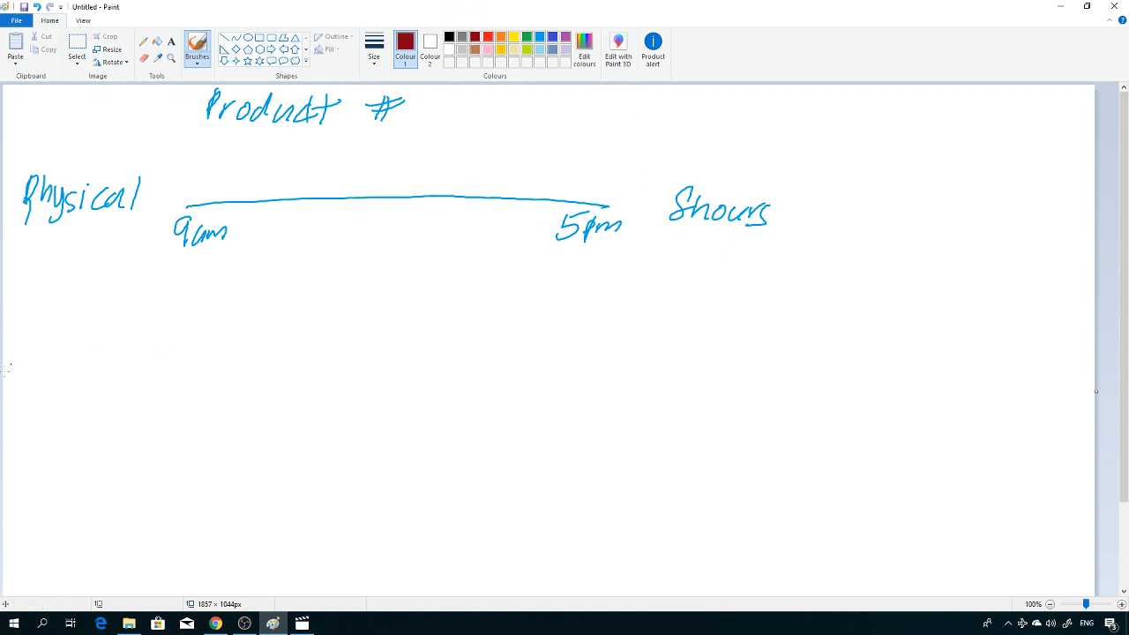
mouse_move(63, 376)
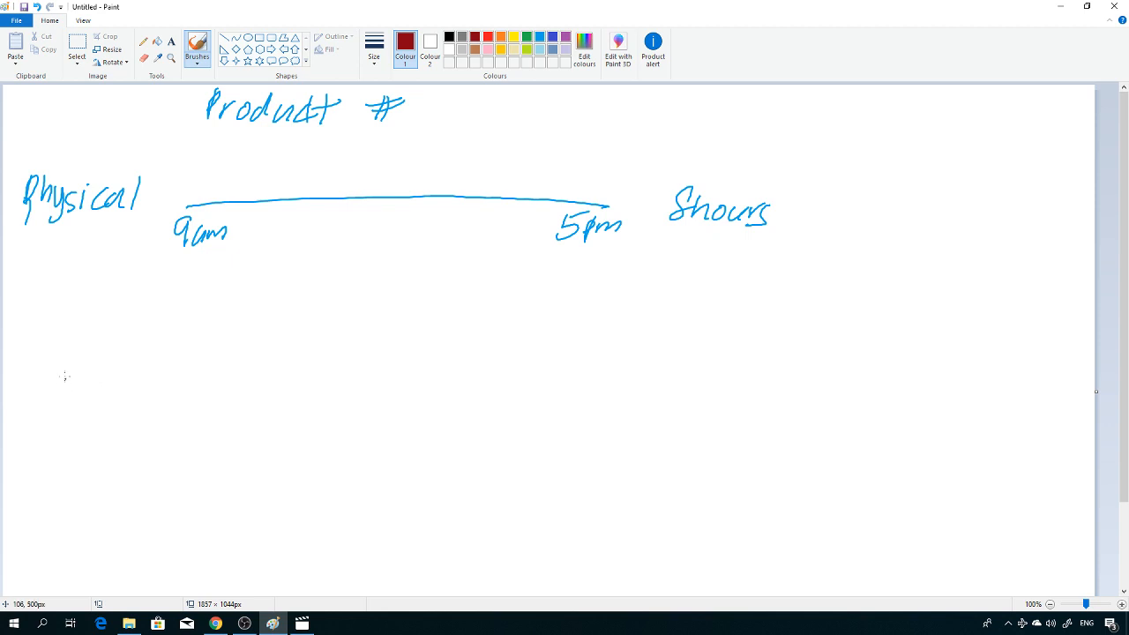
mouse_move(87, 336)
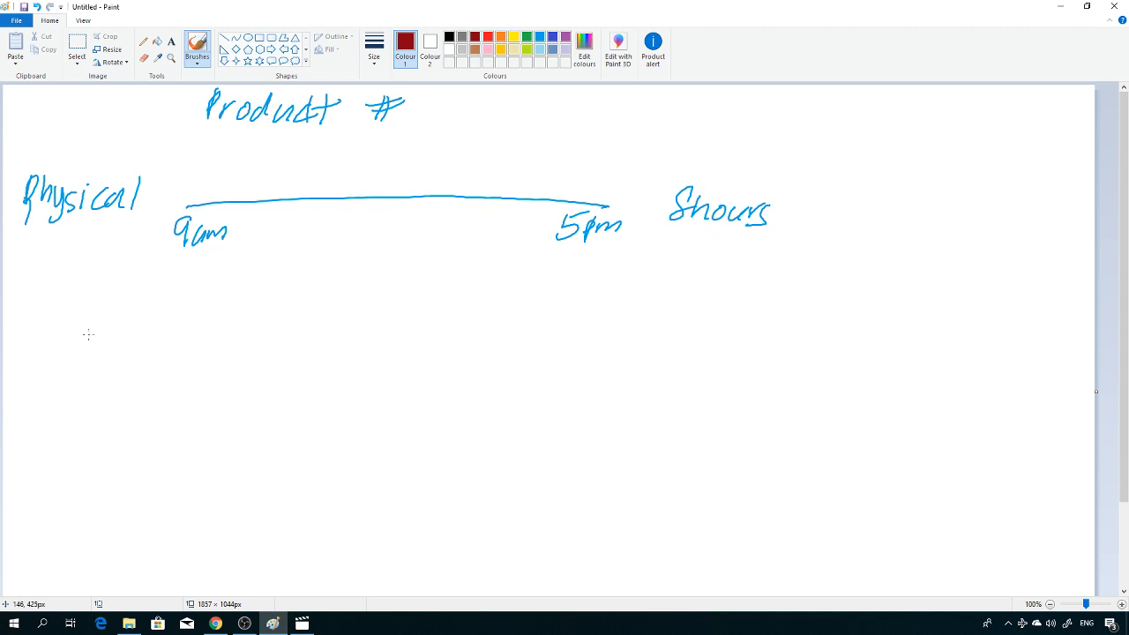
mouse_move(61, 336)
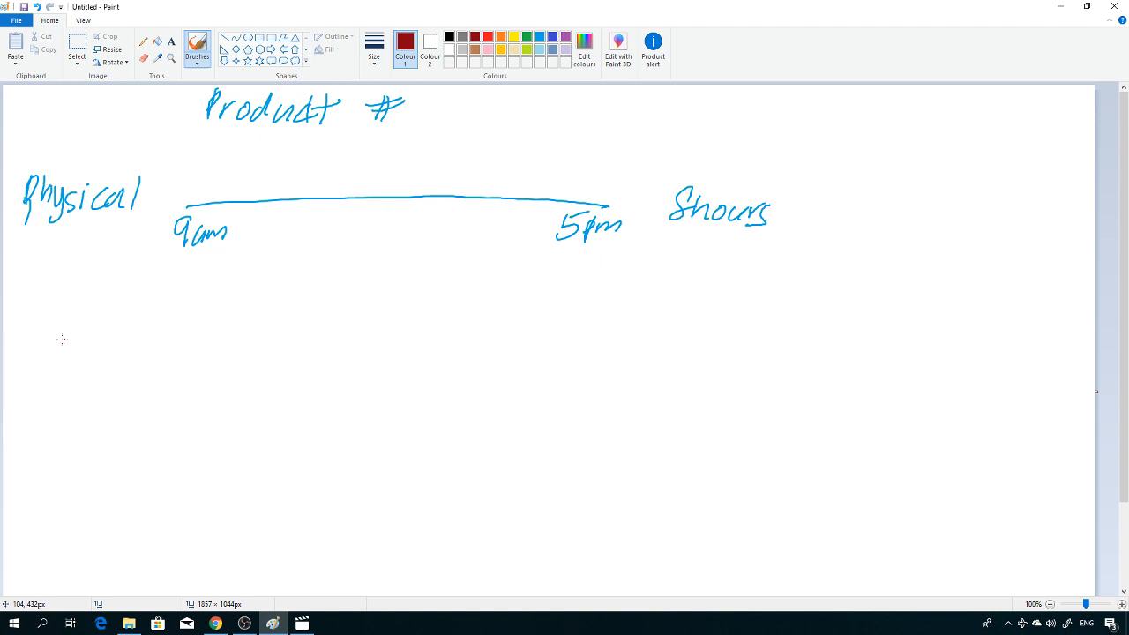
Write 'Online' in dark red and draw its timeline as two separate line segments
left_click_drag(68, 343, 119, 379)
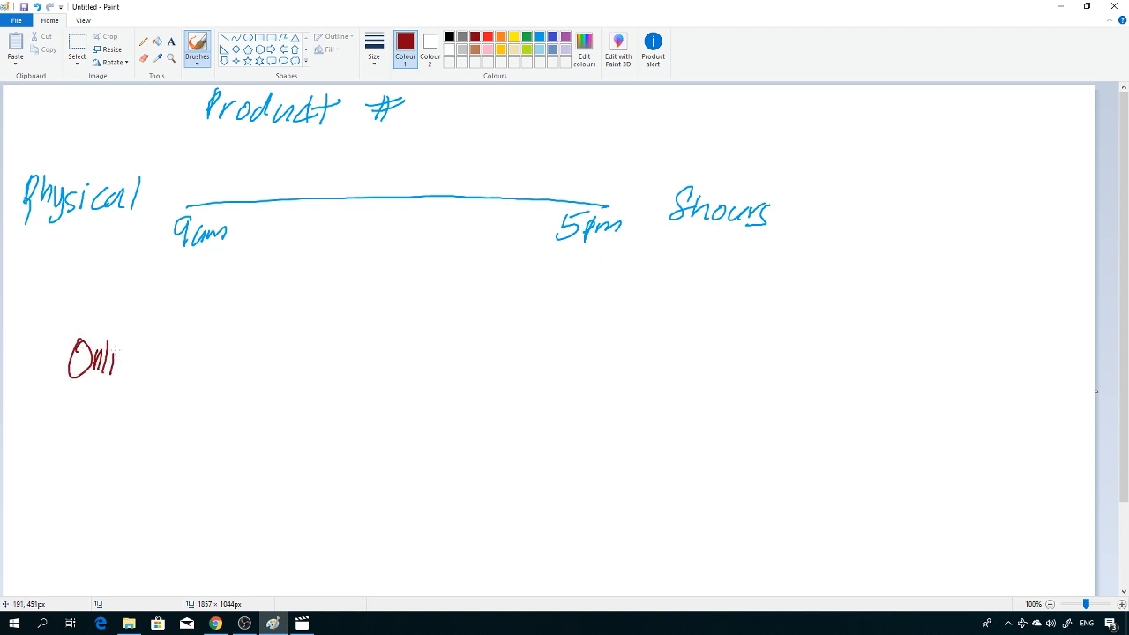
left_click_drag(115, 357, 150, 361)
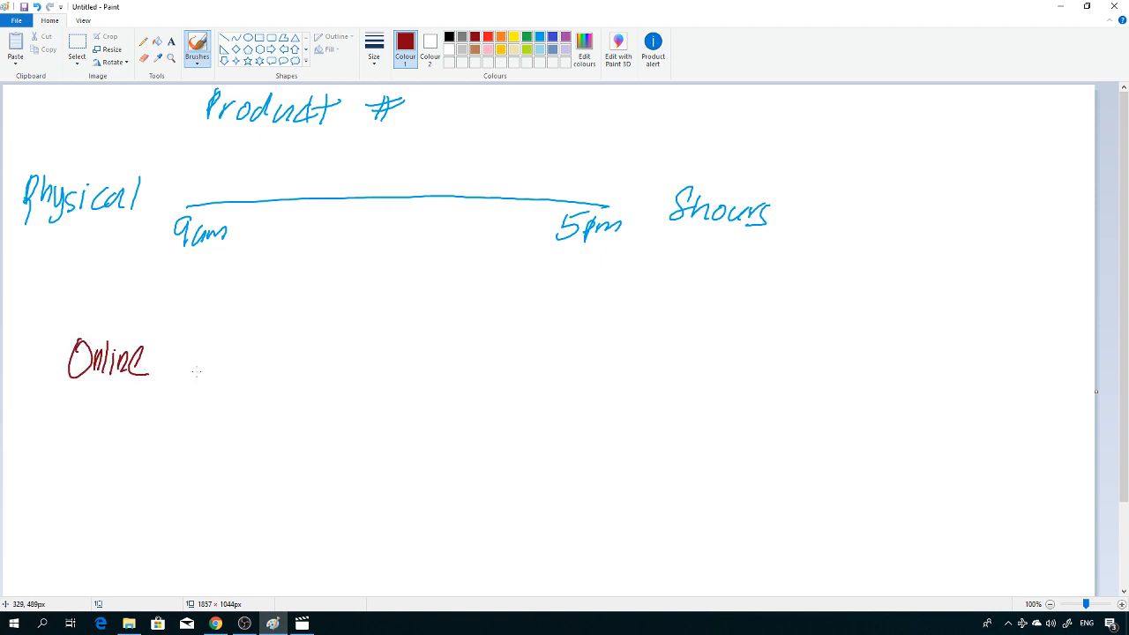
left_click_drag(179, 361, 386, 360)
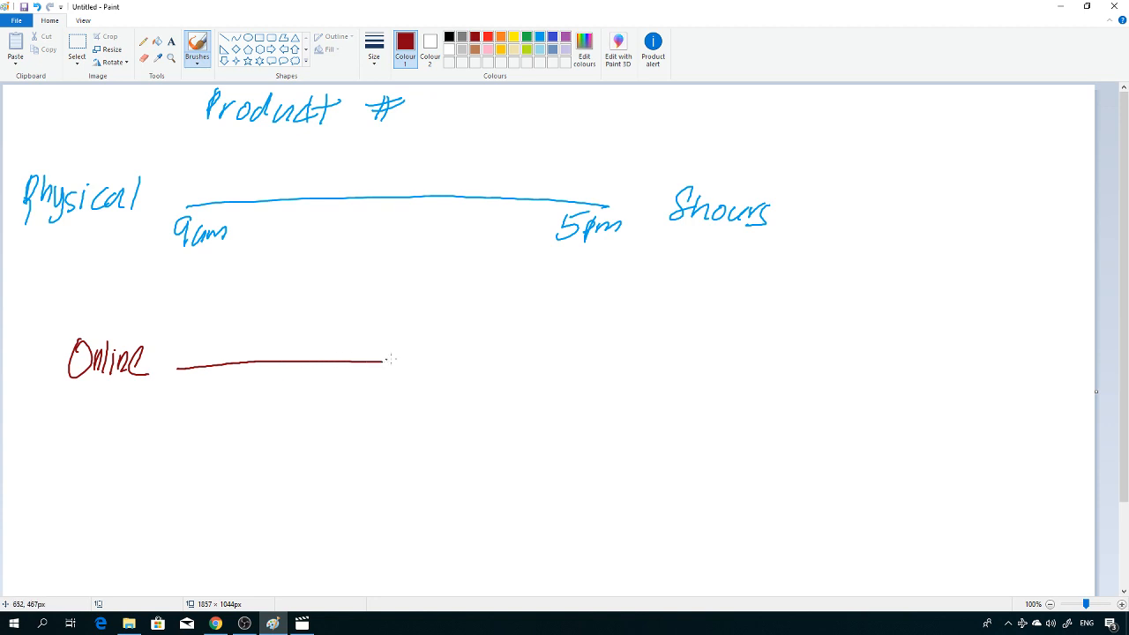
left_click_drag(415, 367, 657, 362)
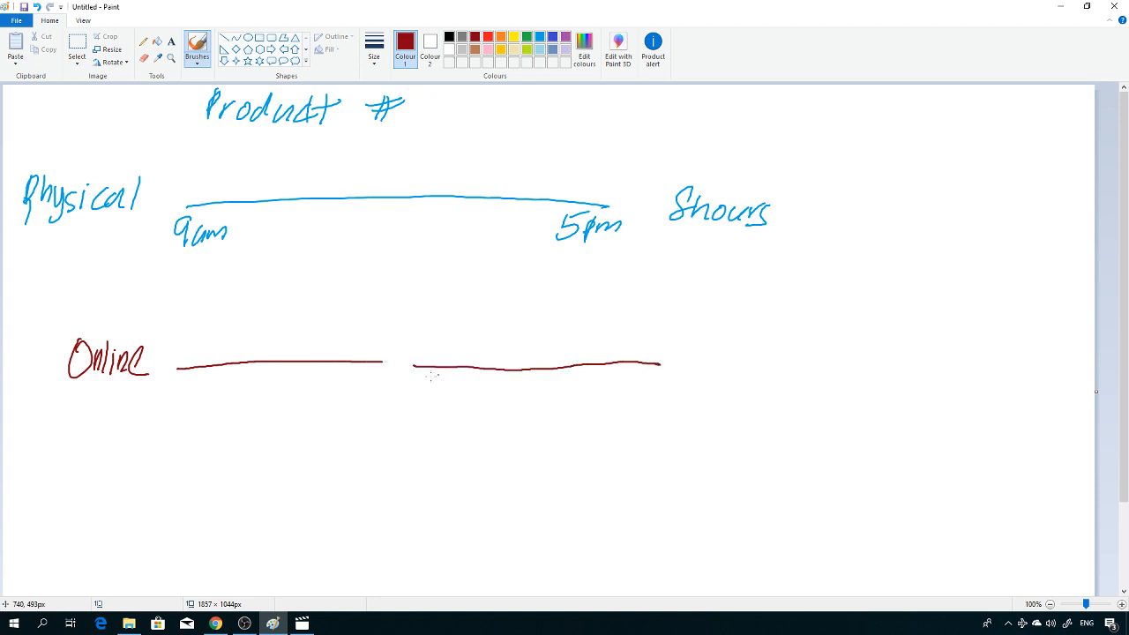
Label the two segments 'Part 1' and 'Part 2', each marked '4hours'
left_click_drag(295, 388, 339, 415)
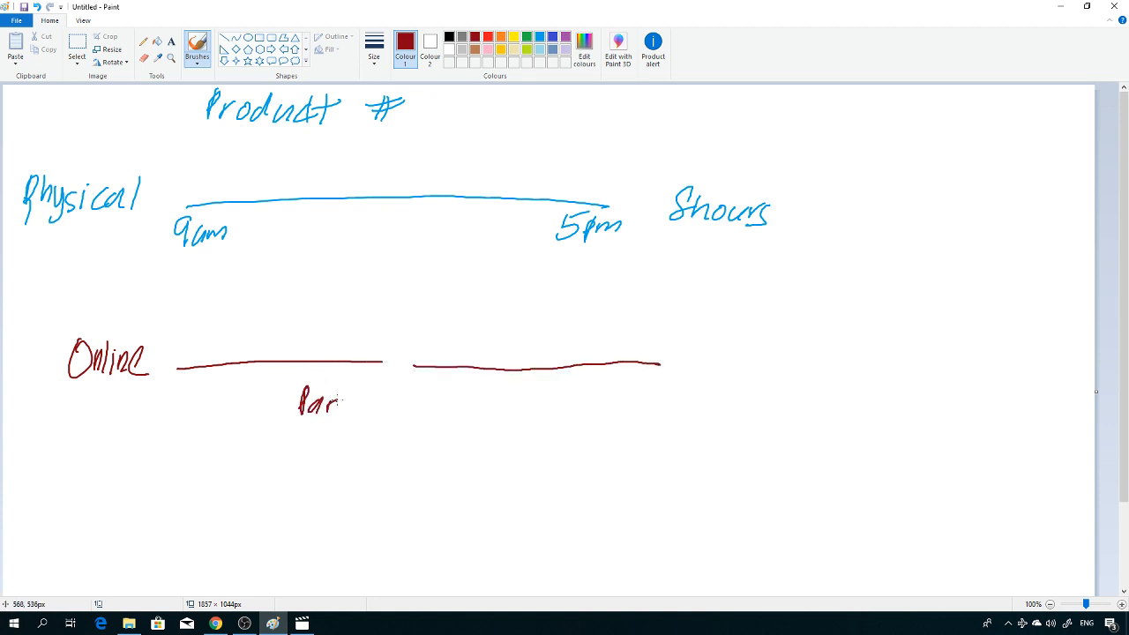
left_click_drag(335, 401, 362, 402)
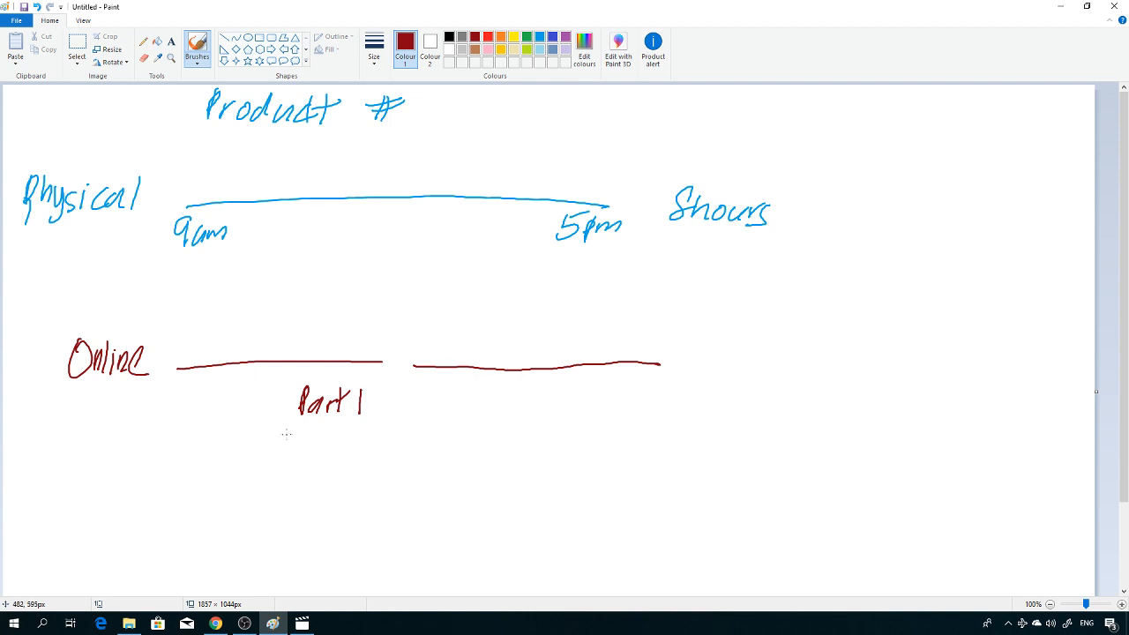
left_click_drag(277, 446, 335, 449)
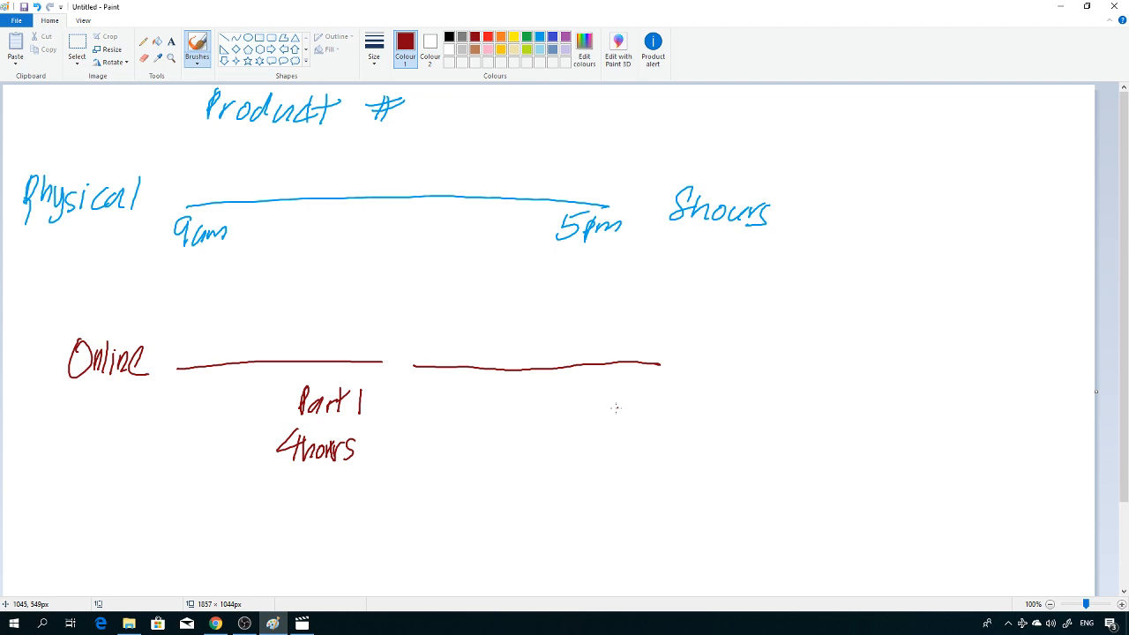
left_click_drag(582, 397, 674, 415)
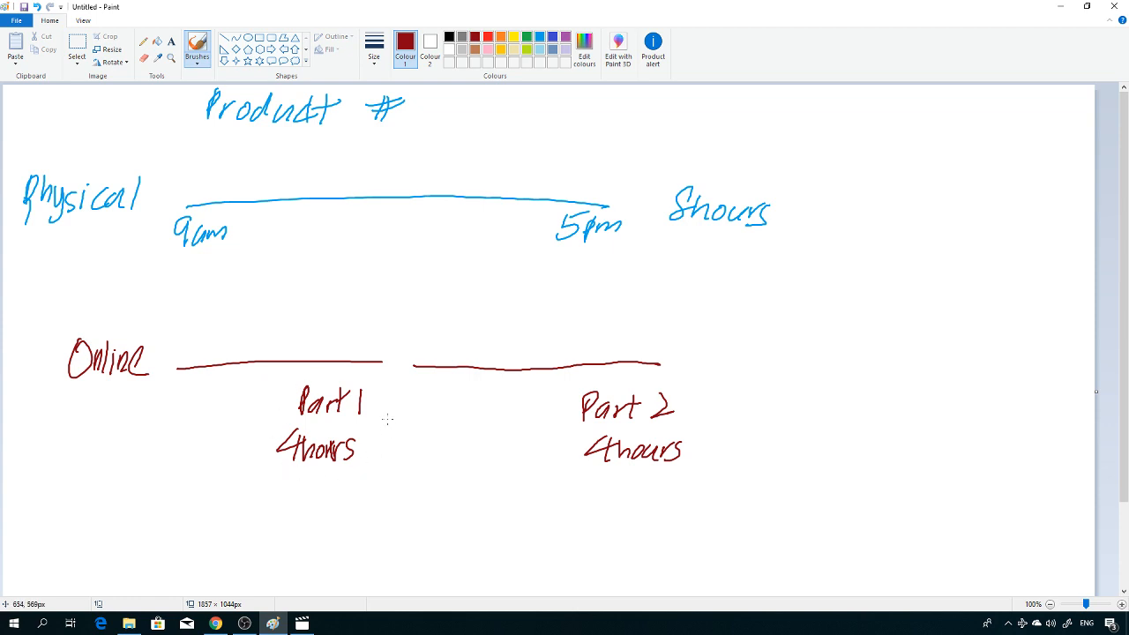
mouse_move(256, 192)
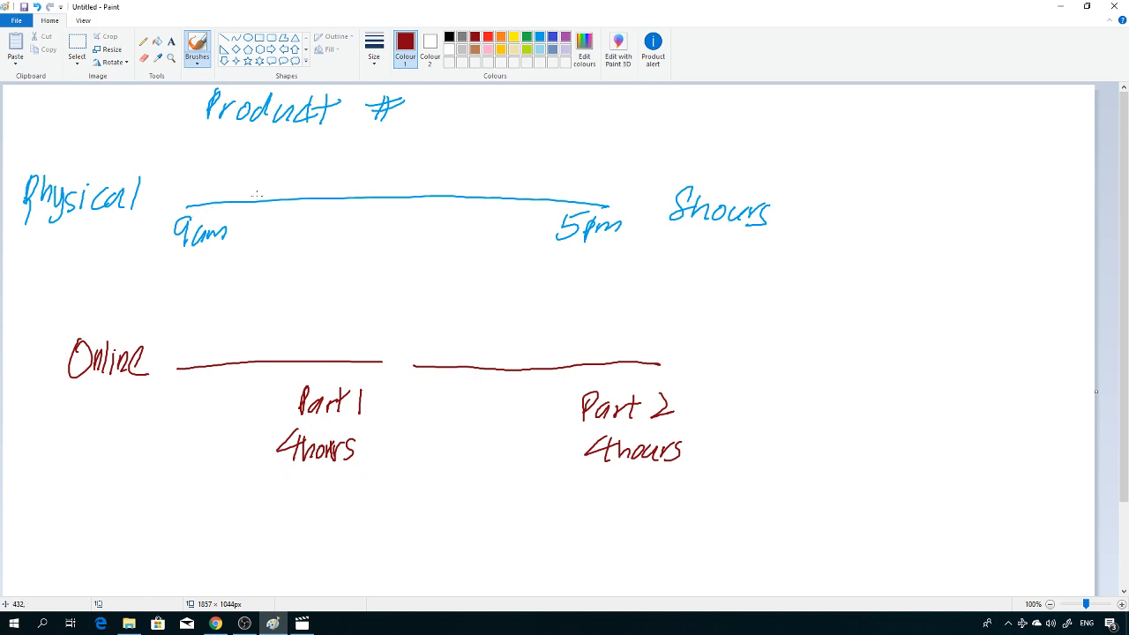
mouse_move(317, 213)
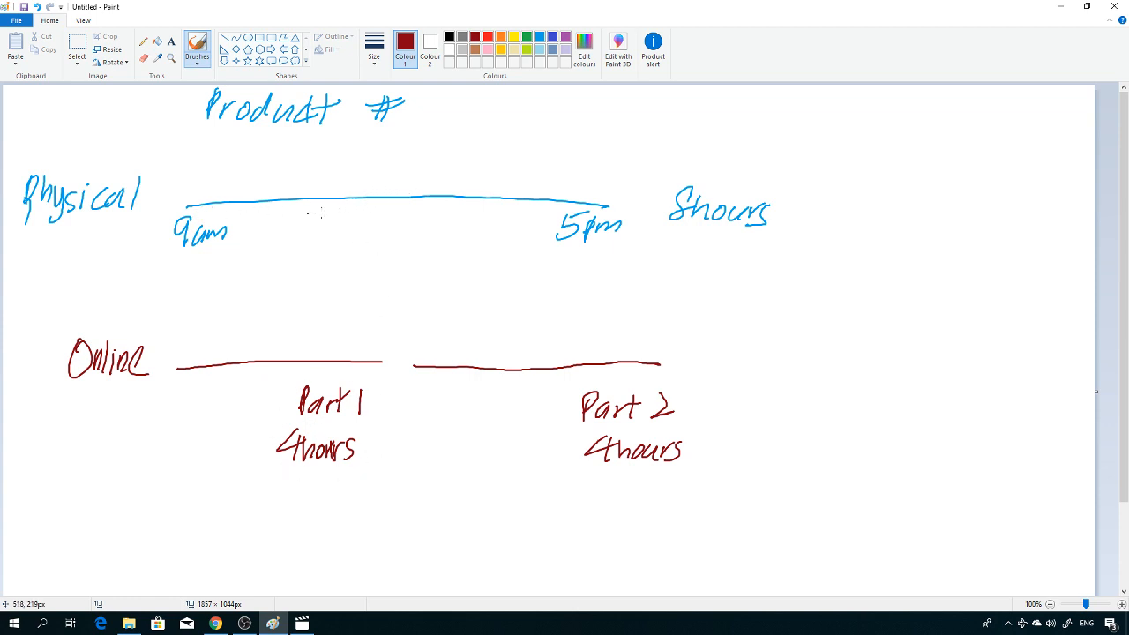
mouse_move(405, 207)
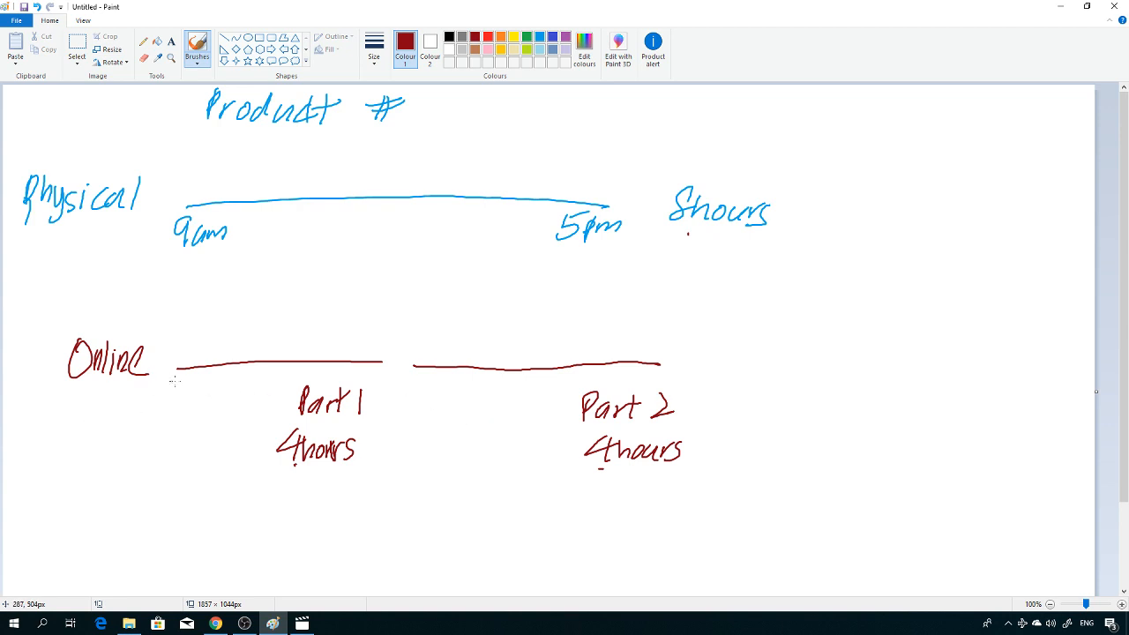
mouse_move(169, 395)
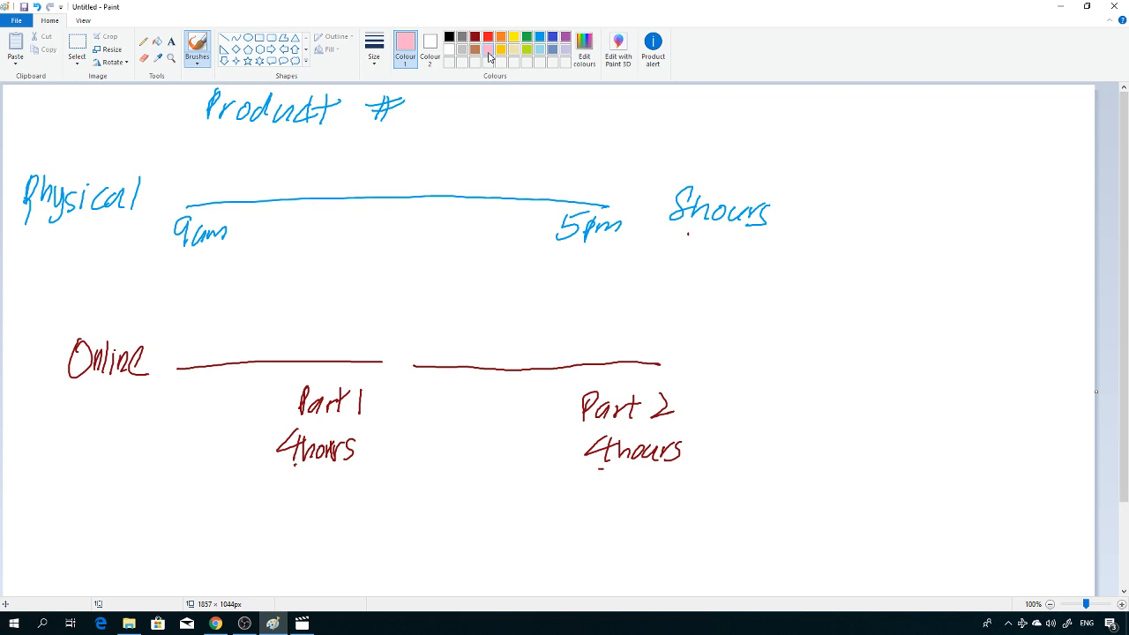
mouse_move(168, 389)
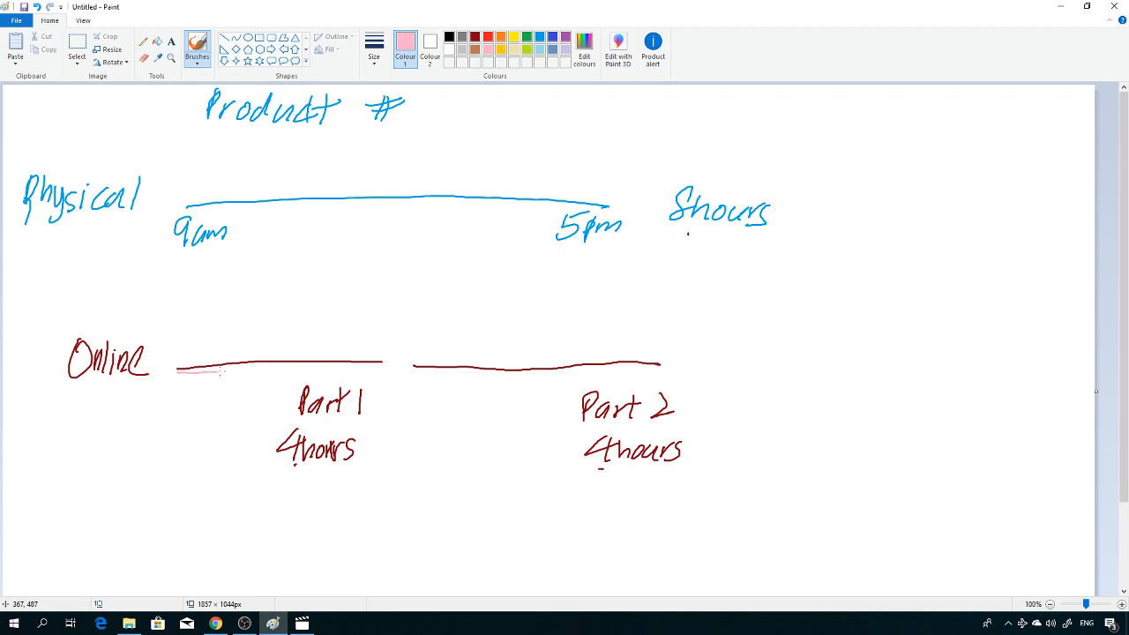
Trace the start of the Online line in pink and write 'Free' with '1hours' below it
left_click_drag(181, 369, 233, 368)
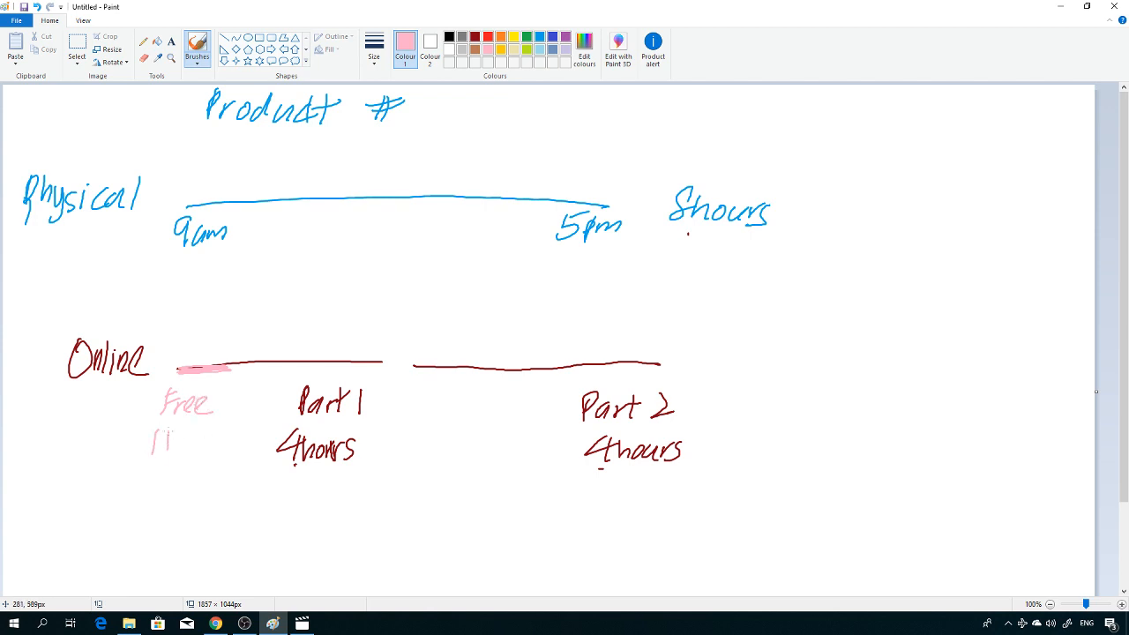
left_click_drag(155, 445, 225, 445)
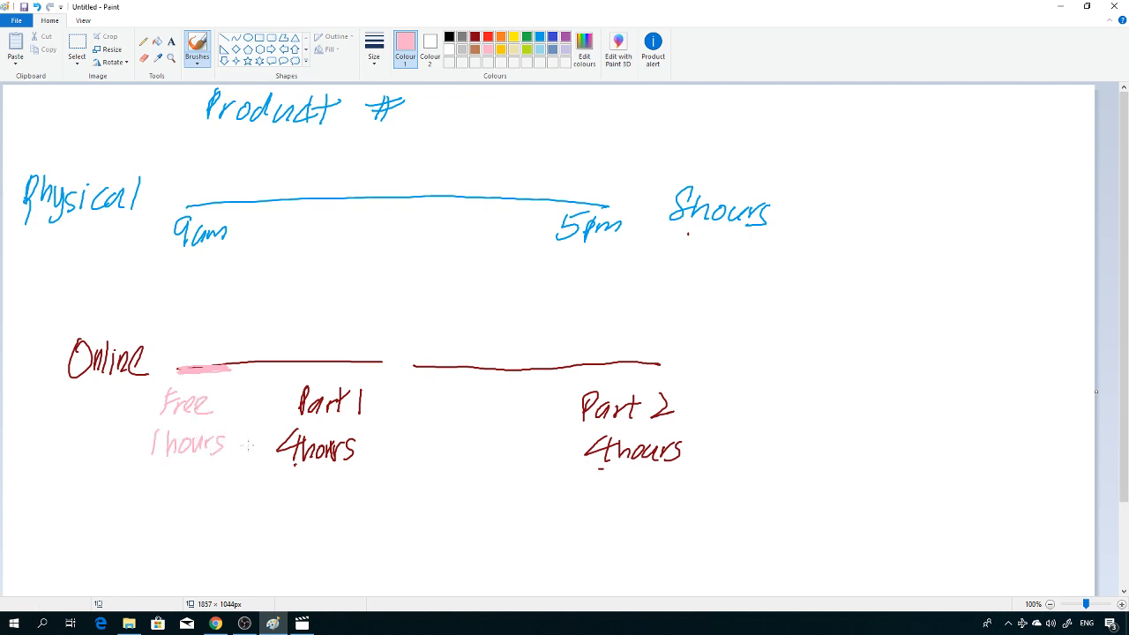
mouse_move(272, 402)
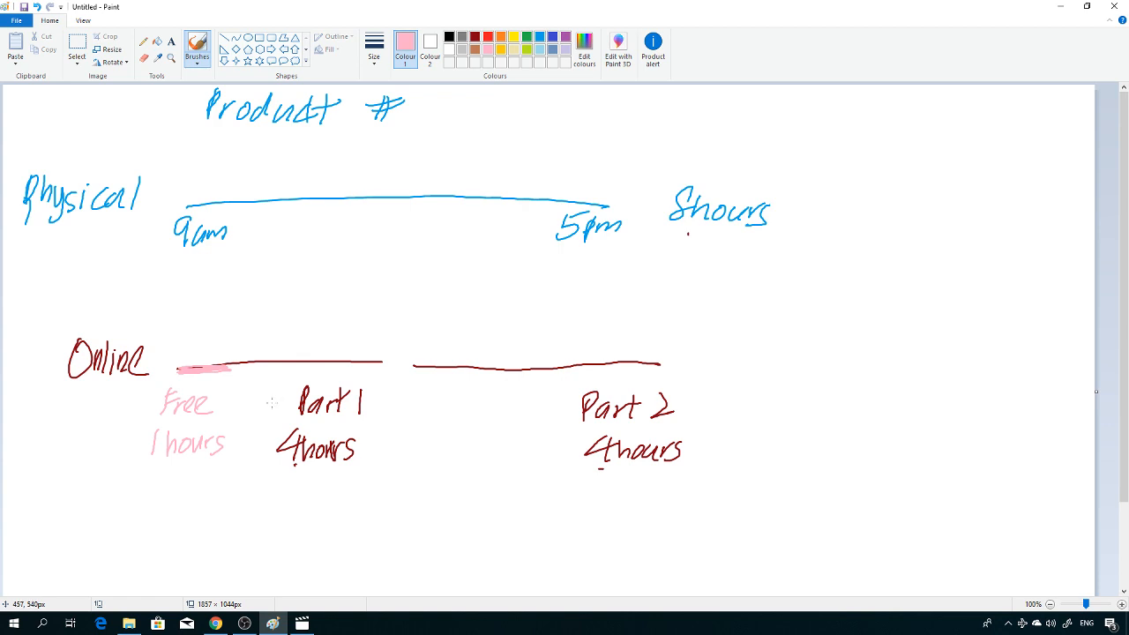
In green, highlight the rest of the Part 1 line and label it 'Paid', '3 hours'
left_click(525, 37)
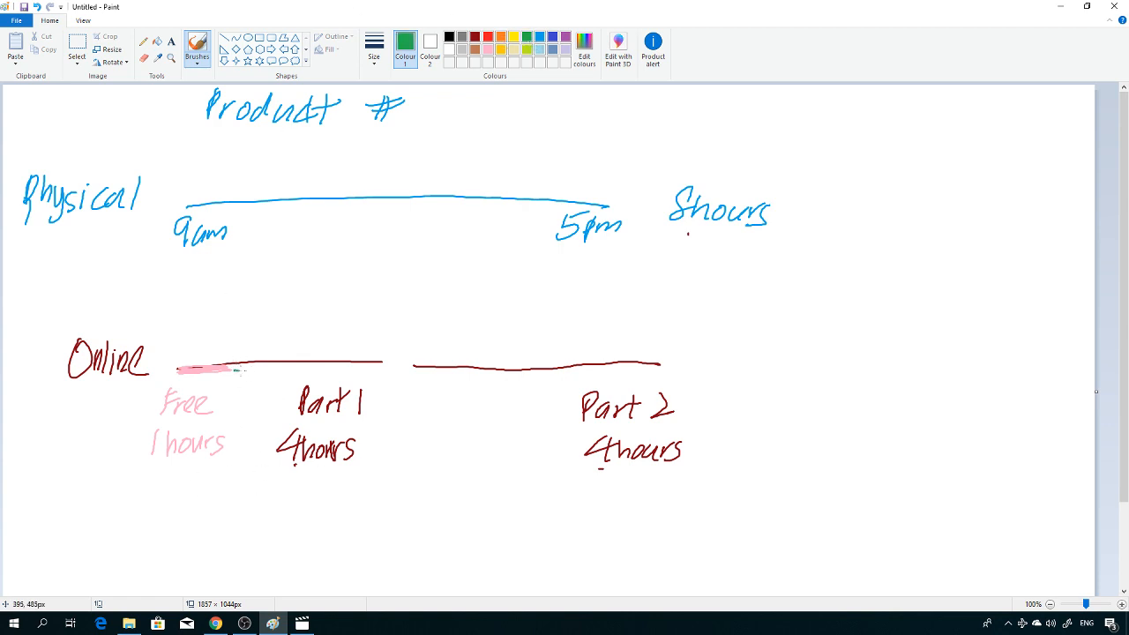
left_click_drag(247, 364, 370, 364)
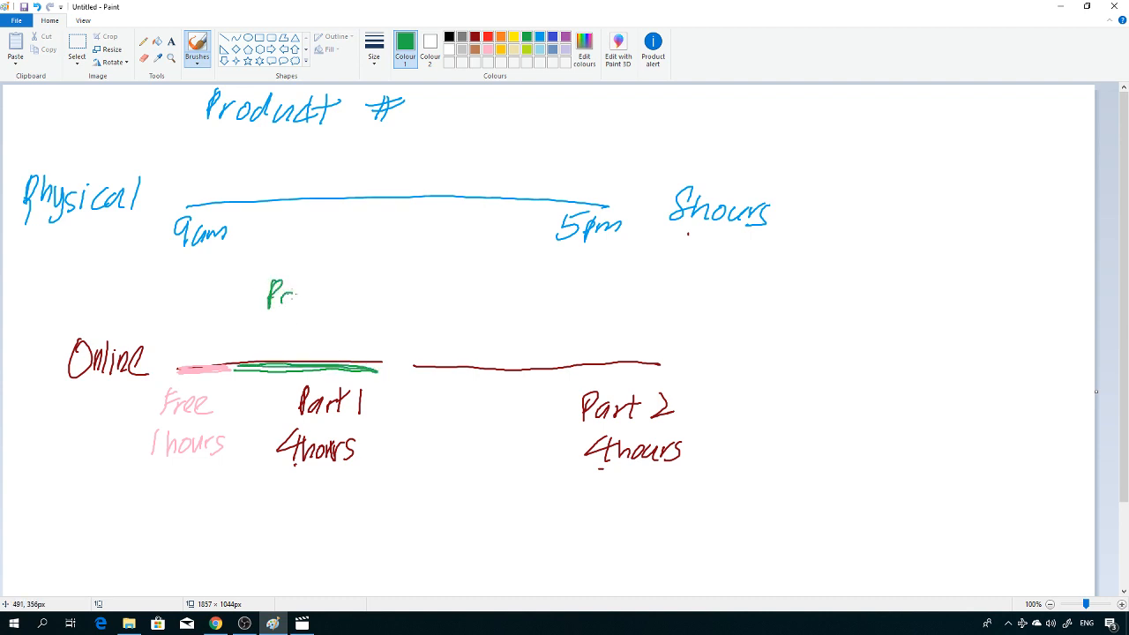
type("aid")
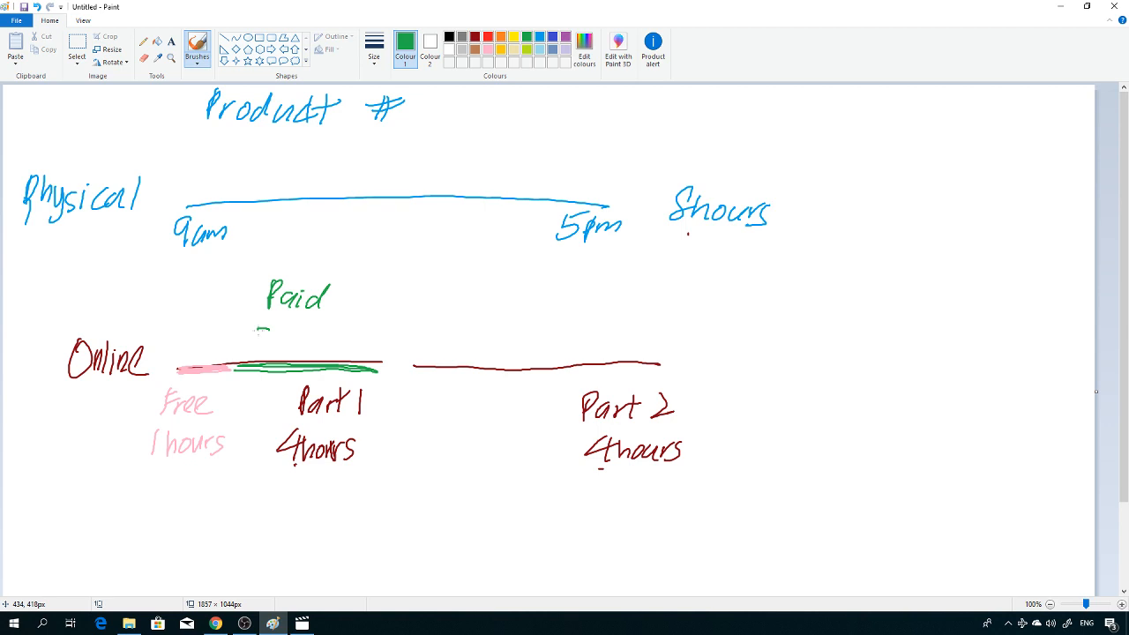
left_click_drag(256, 339, 352, 339)
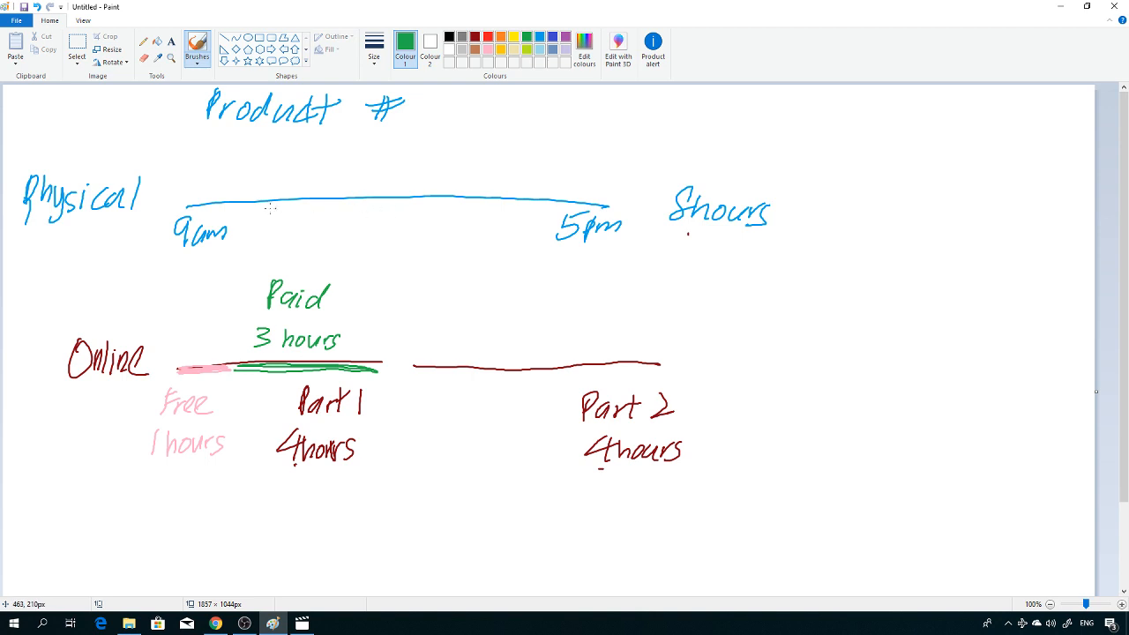
mouse_move(99, 392)
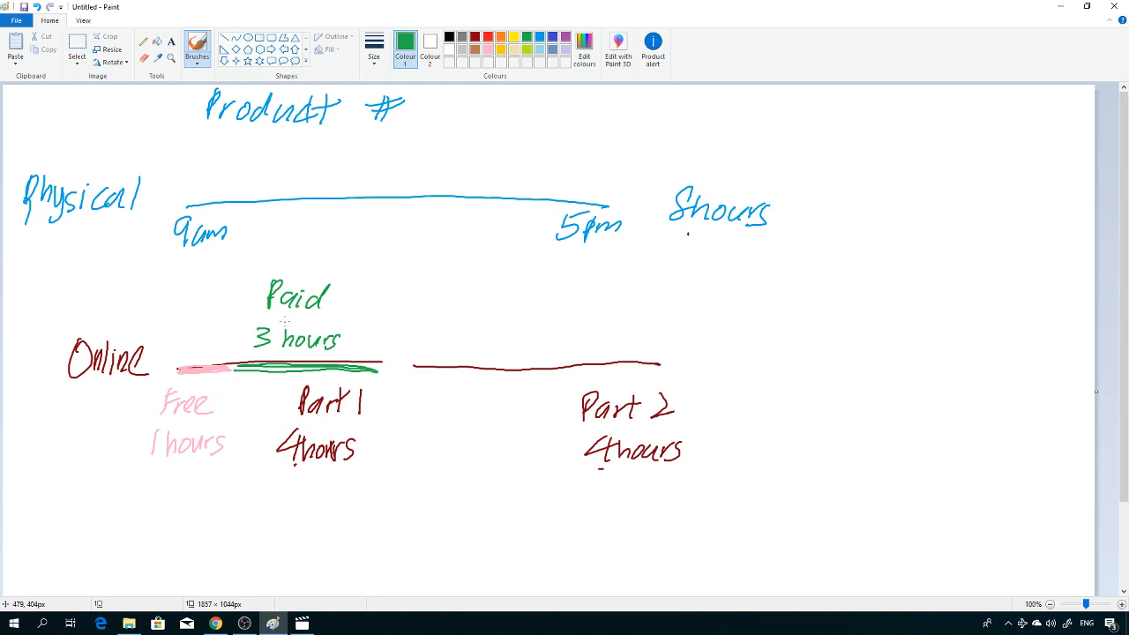
mouse_move(361, 304)
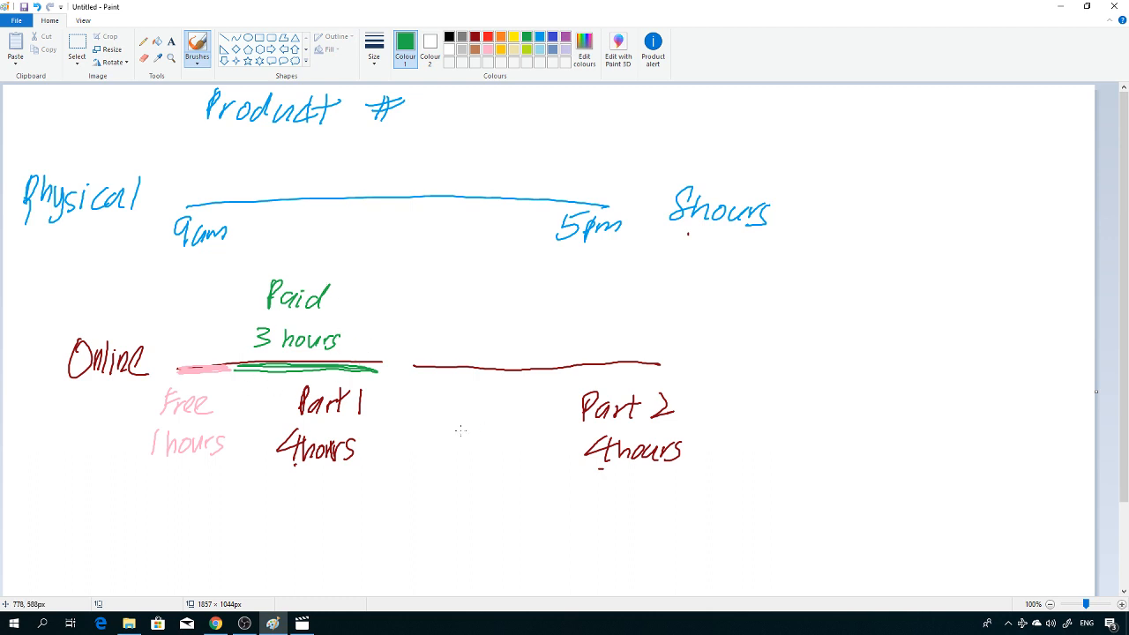
mouse_move(513, 368)
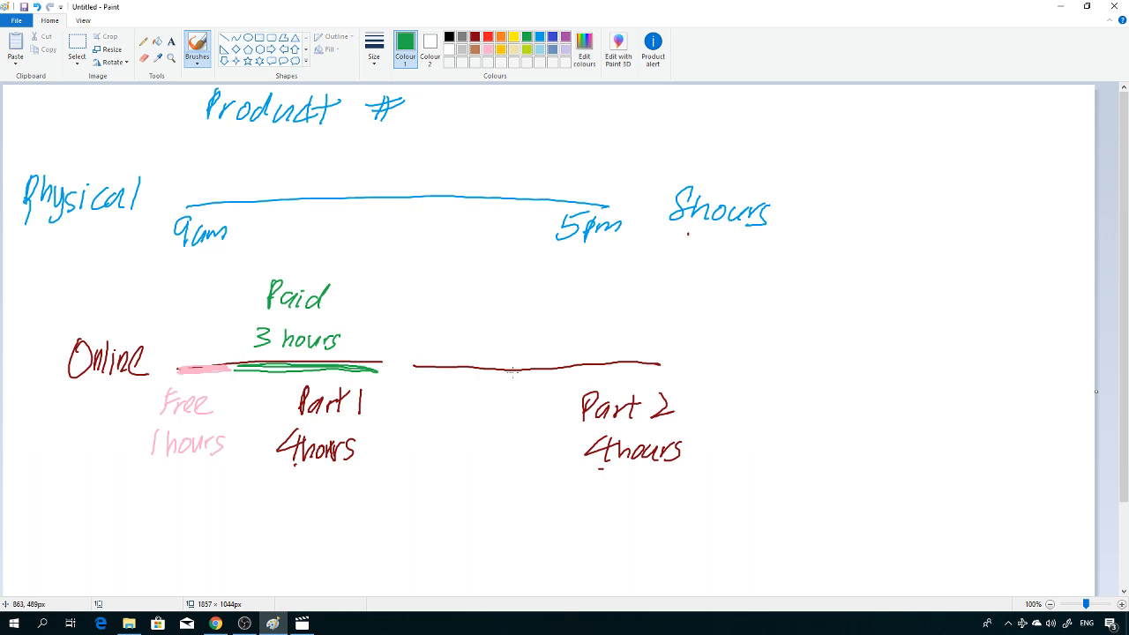
Highlight most of the Part 2 line in green and write 'Paid 3 hours' above it
left_click_drag(494, 368, 600, 364)
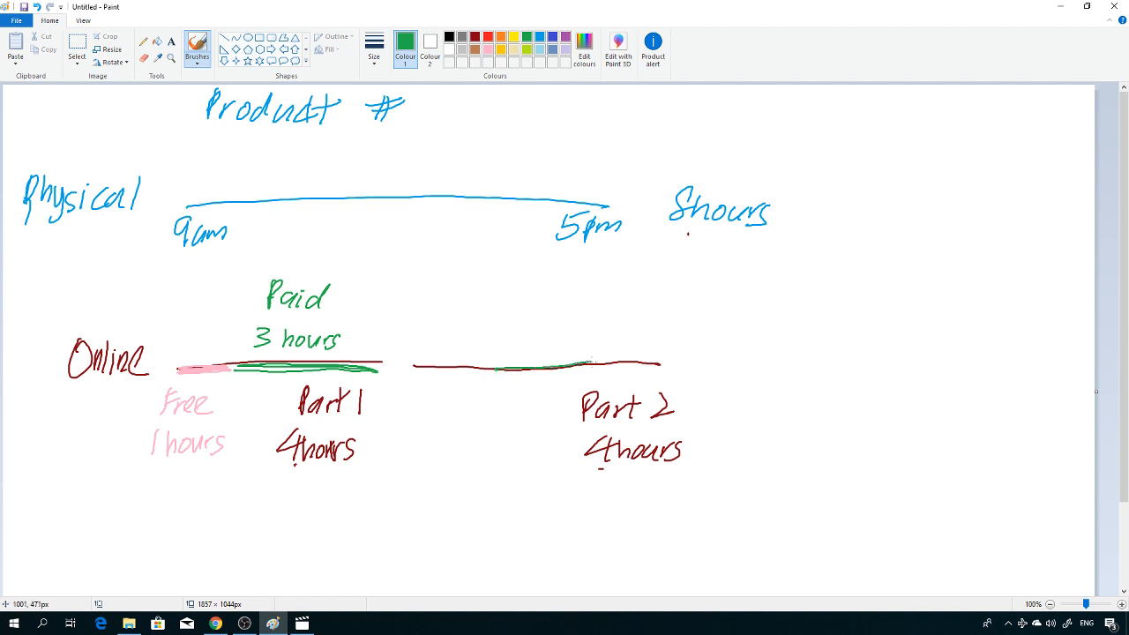
left_click_drag(490, 368, 635, 362)
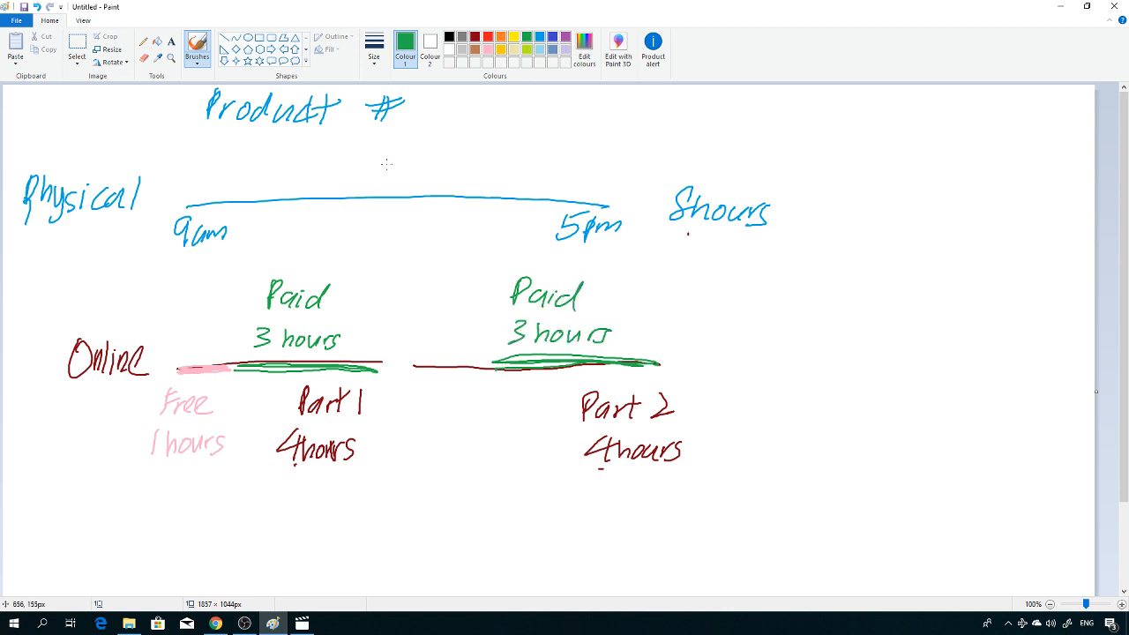
left_click(491, 41)
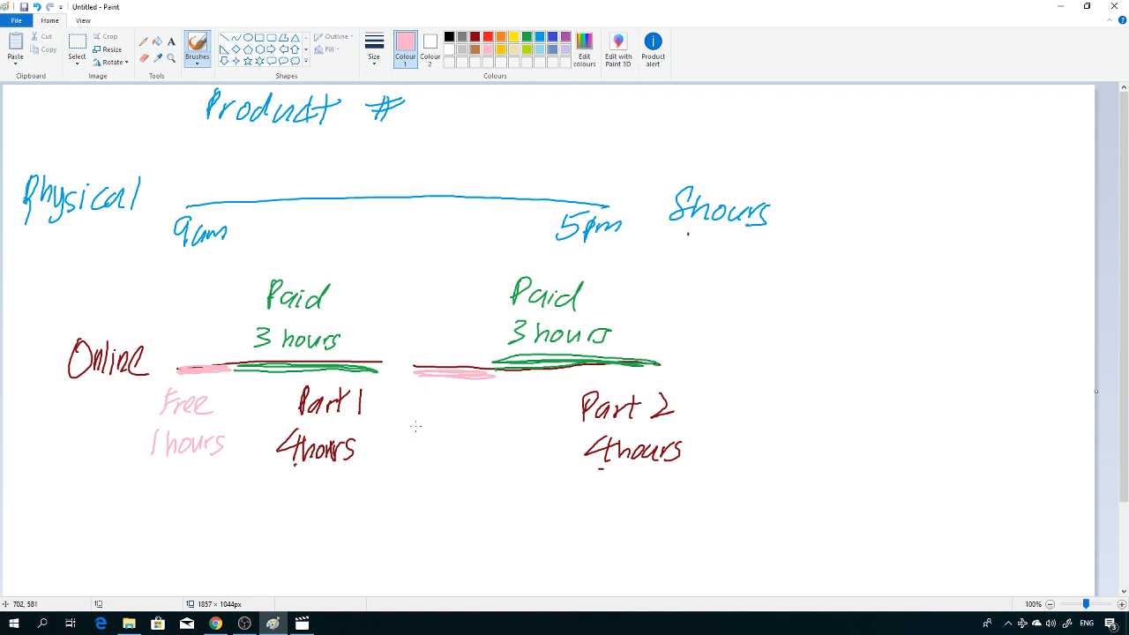
Stroke the start of the Part 2 line in pink and write 'Free 1hour' beneath it
left_click_drag(414, 406, 458, 410)
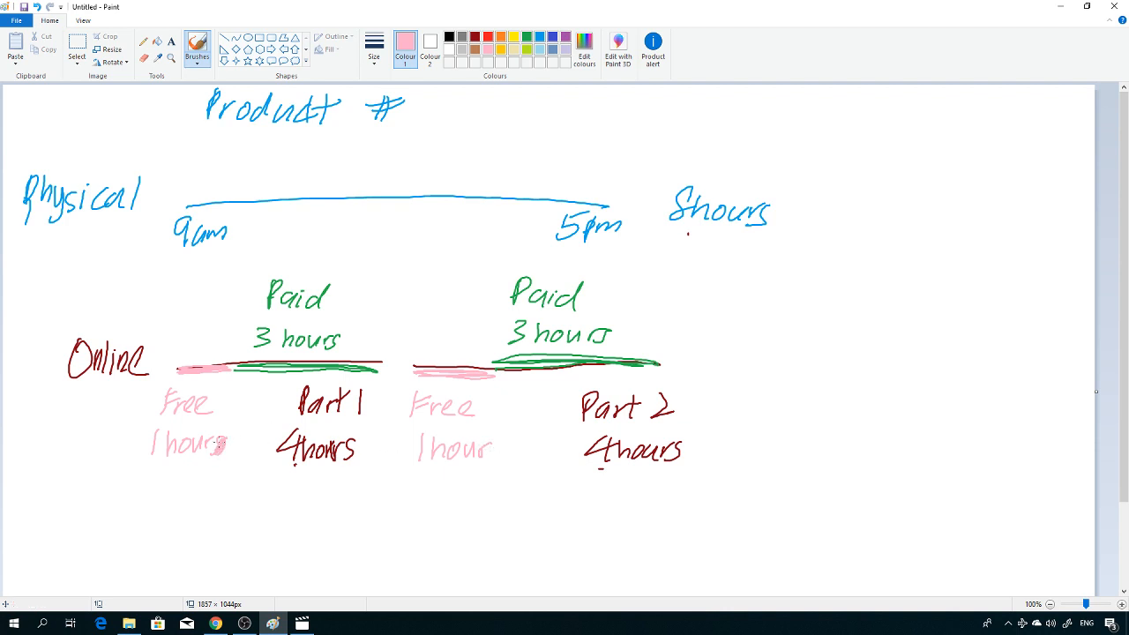
mouse_move(184, 435)
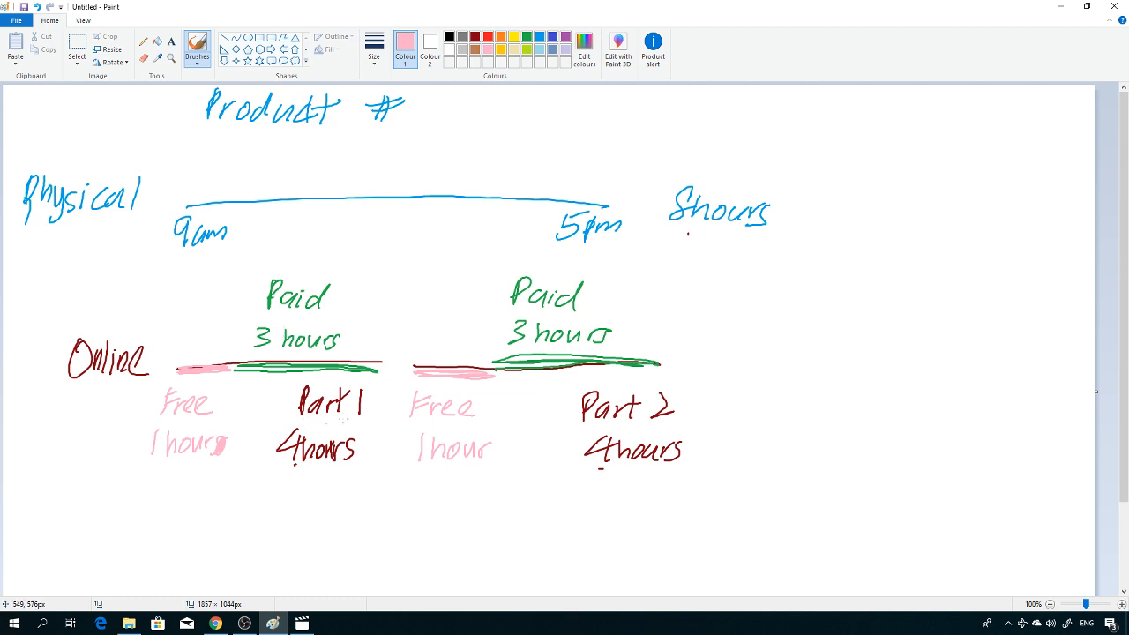
mouse_move(494, 420)
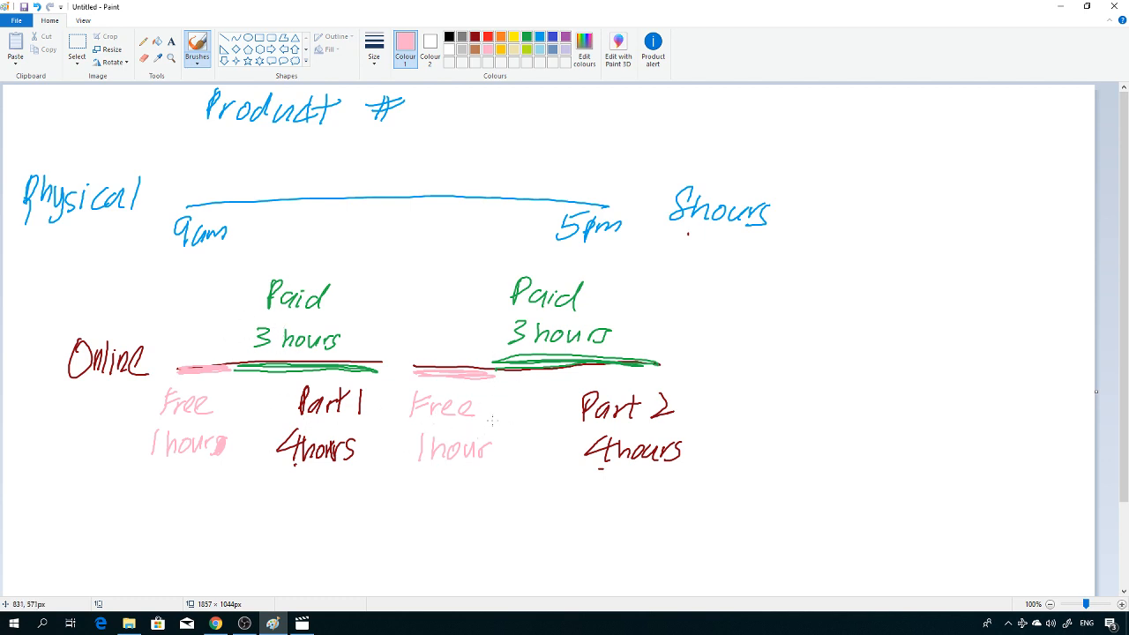
mouse_move(566, 386)
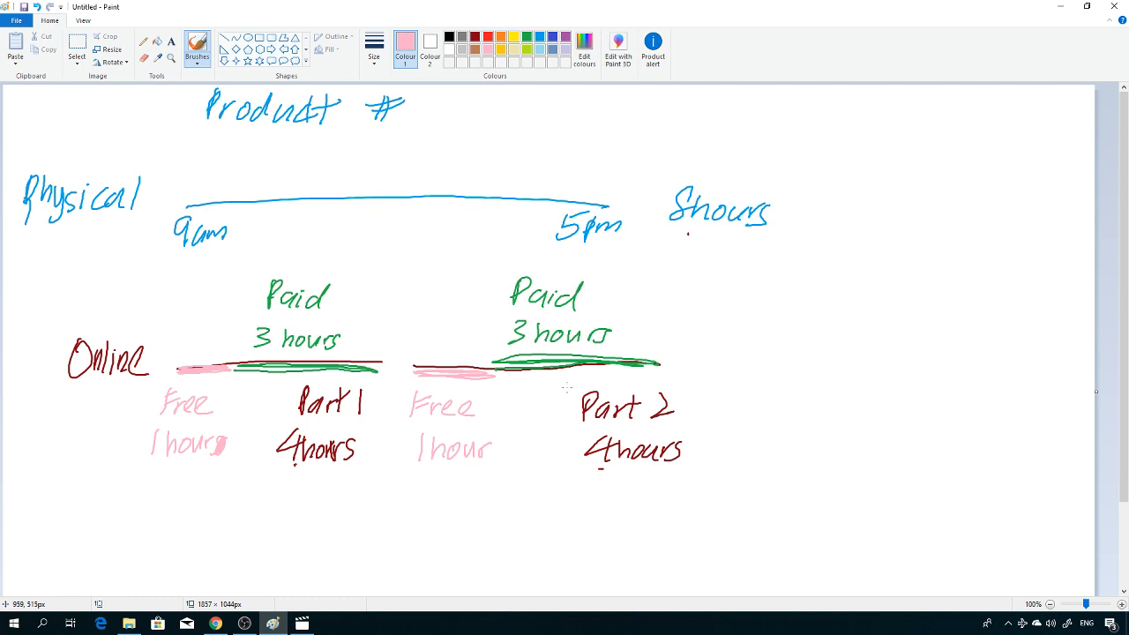
mouse_move(812, 349)
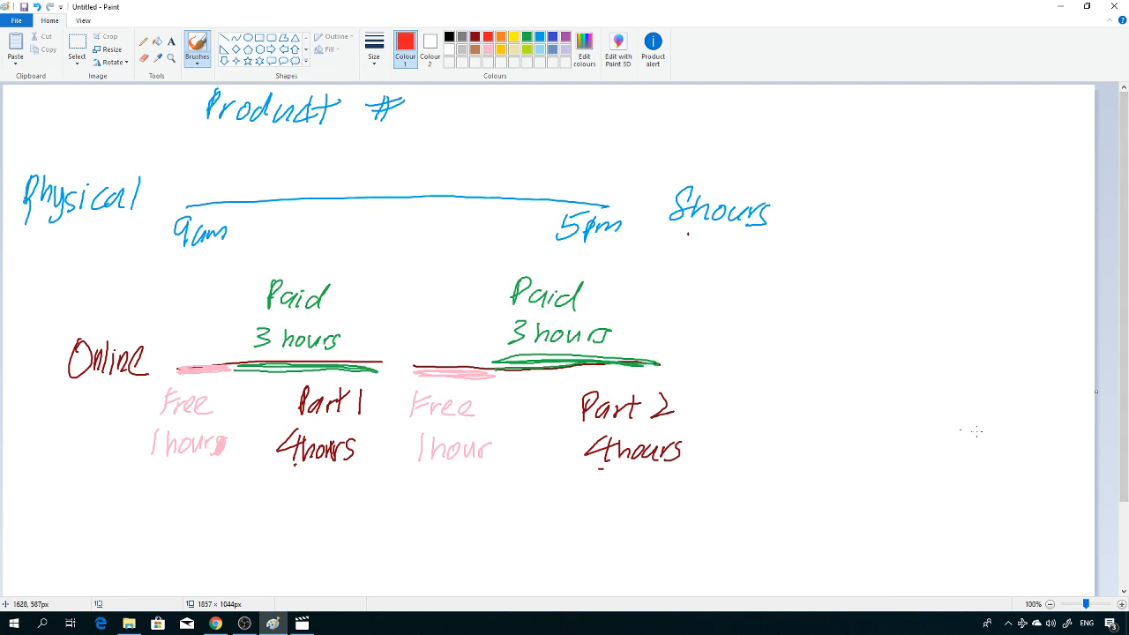
Draw a red '$' with branches to 'Full', 'Live' and 'Replay mp4'
left_click_drag(767, 278, 728, 305)
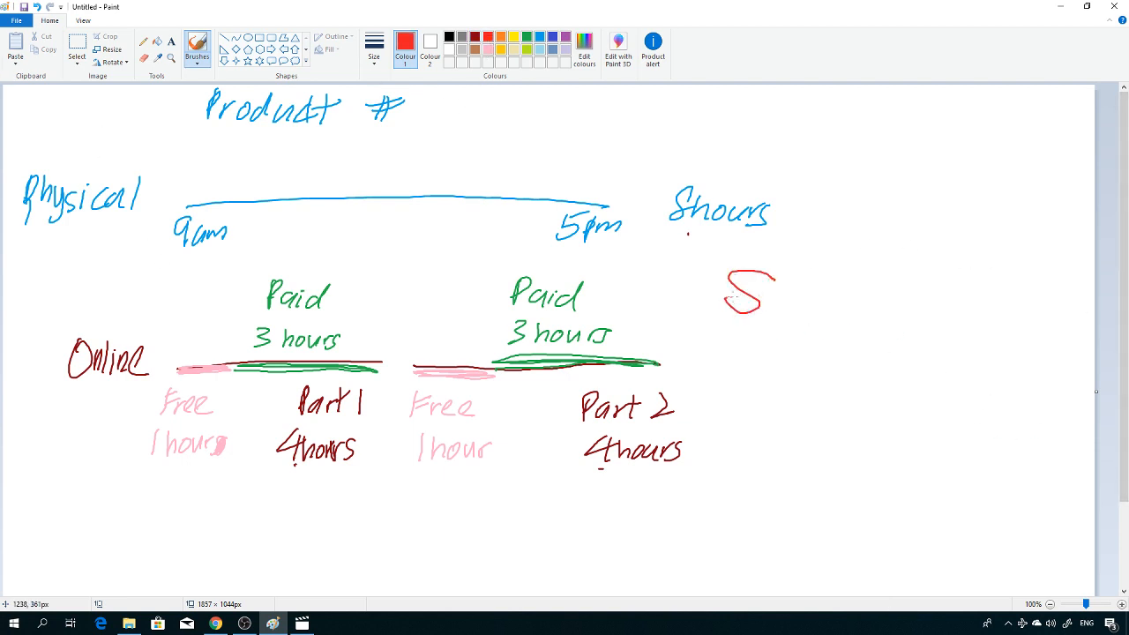
left_click_drag(767, 264, 732, 327)
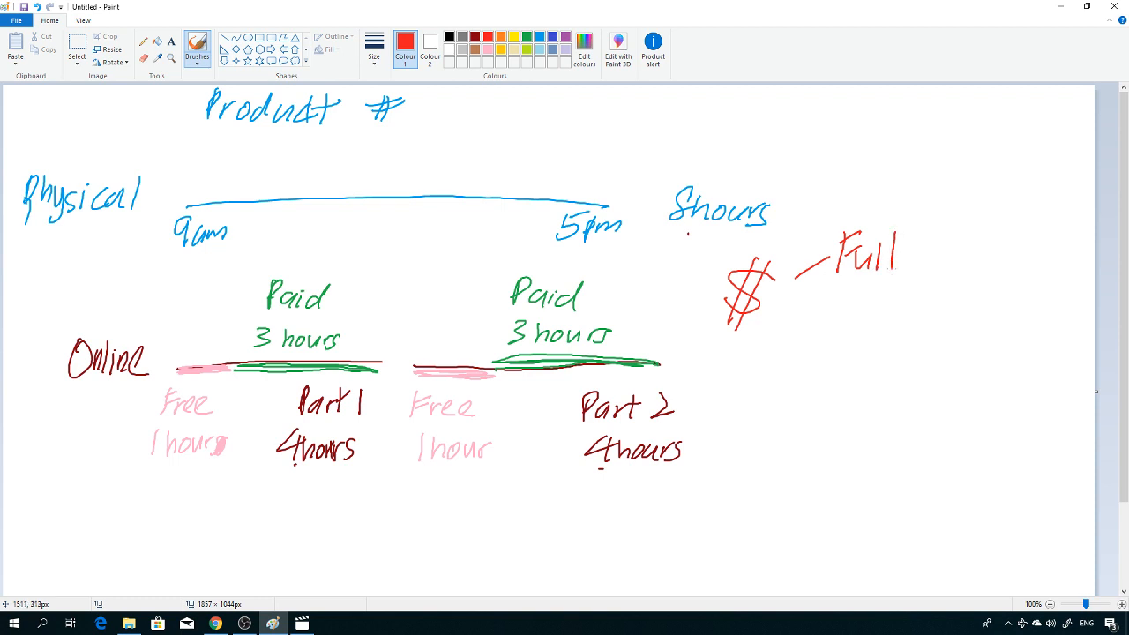
left_click_drag(820, 305, 802, 353)
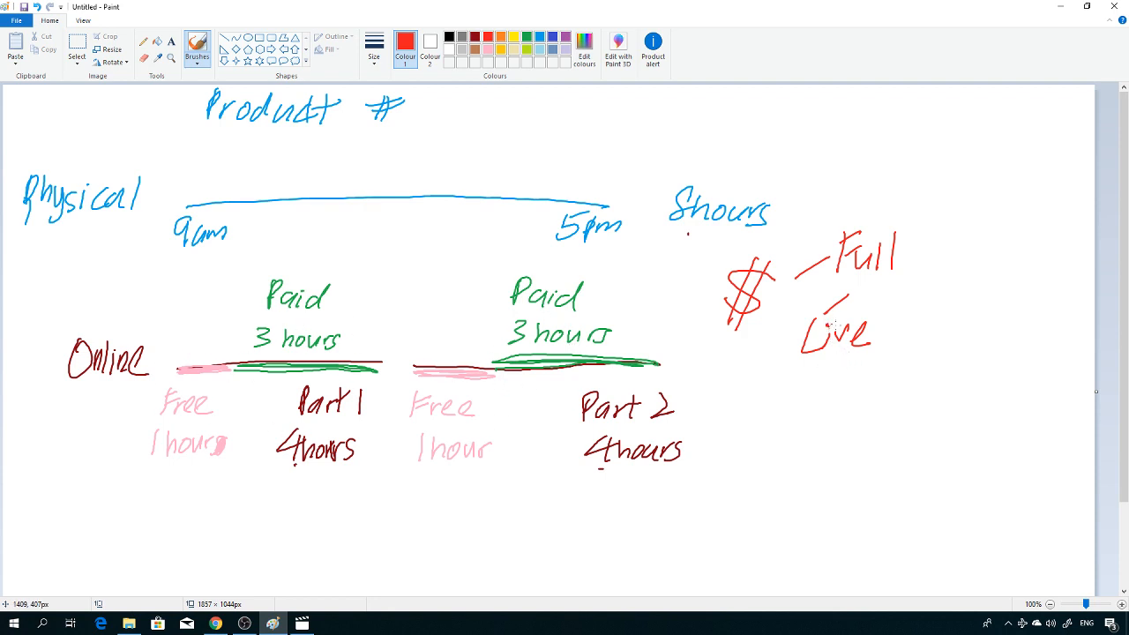
mouse_move(920, 284)
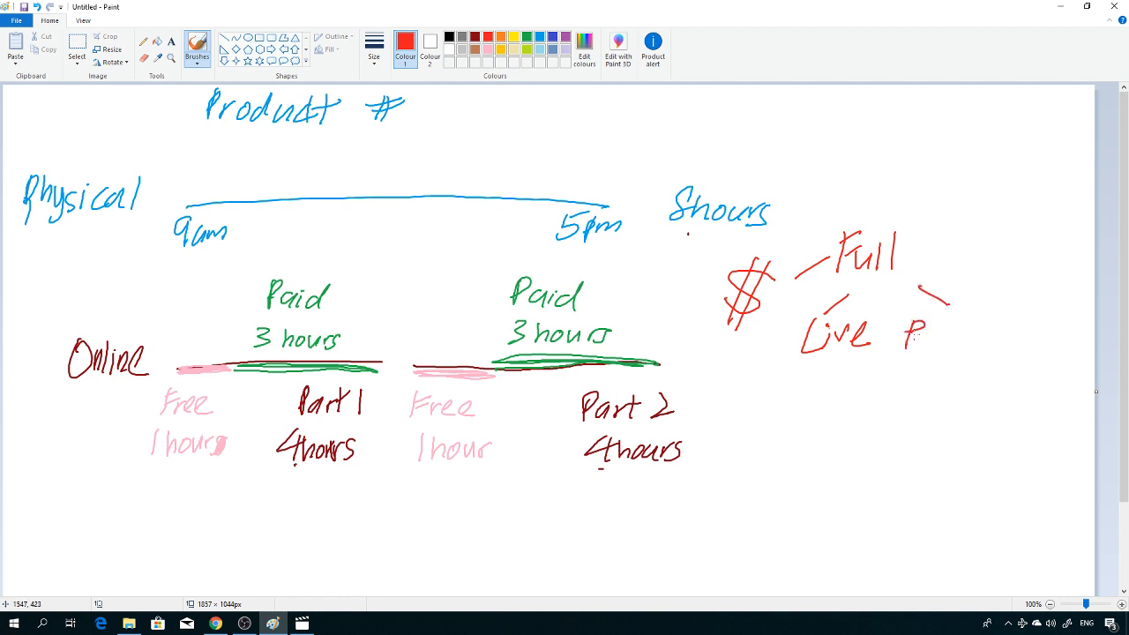
left_click_drag(908, 339, 1014, 353)
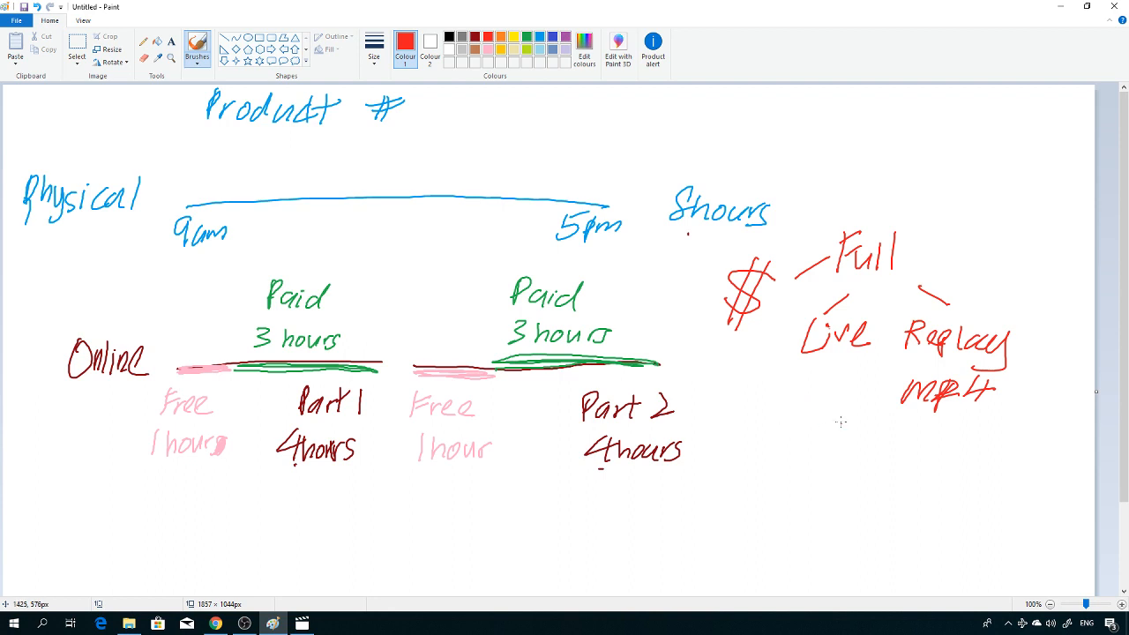
mouse_move(749, 360)
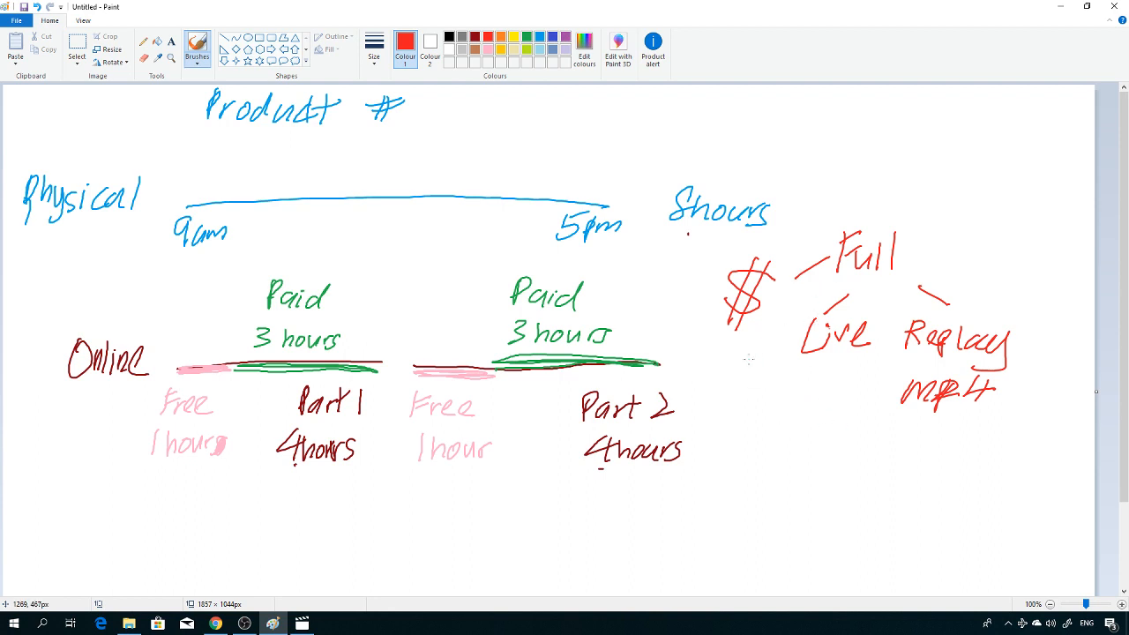
Add a curved branch from the '$' down to 'Ppt Slide' and circle the '$' twice
left_click_drag(749, 371, 798, 459)
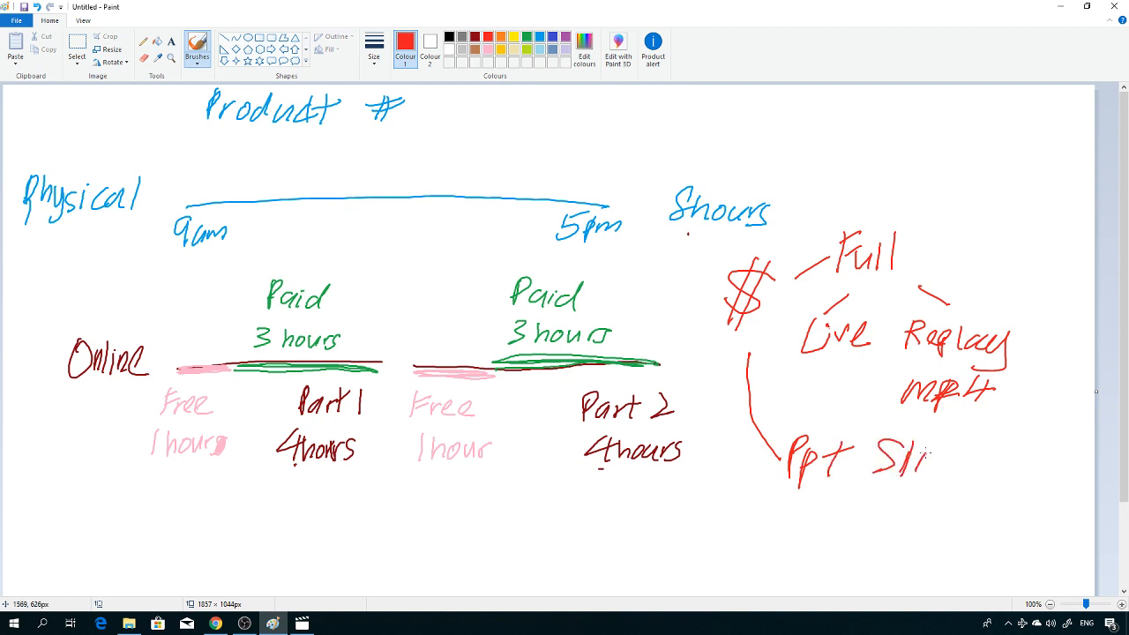
left_click_drag(917, 454, 988, 459)
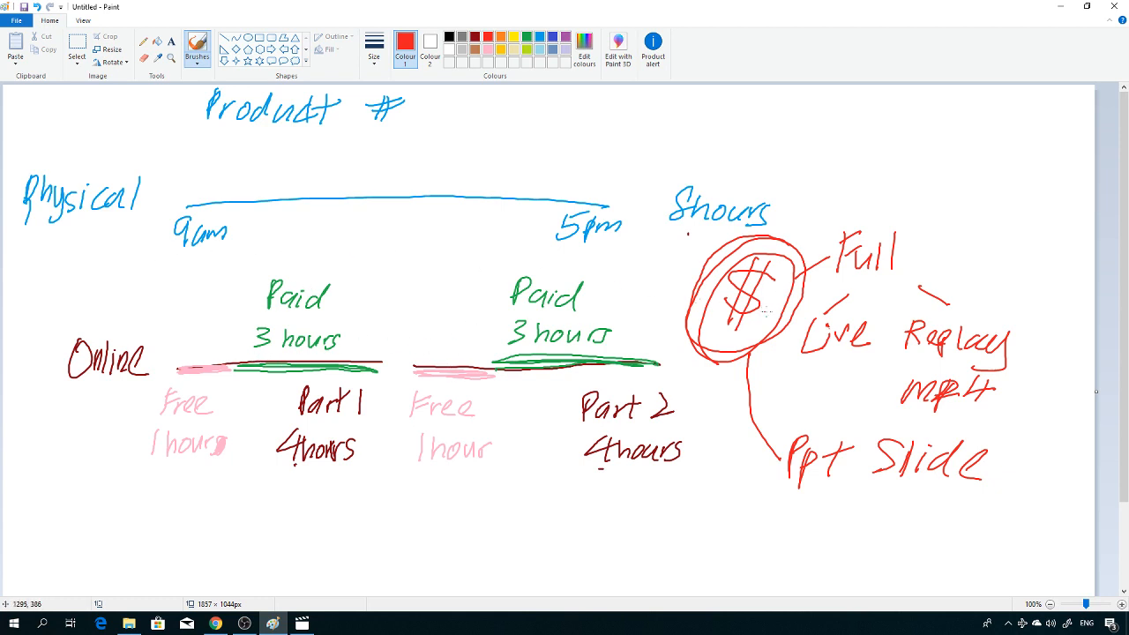
mouse_move(756, 326)
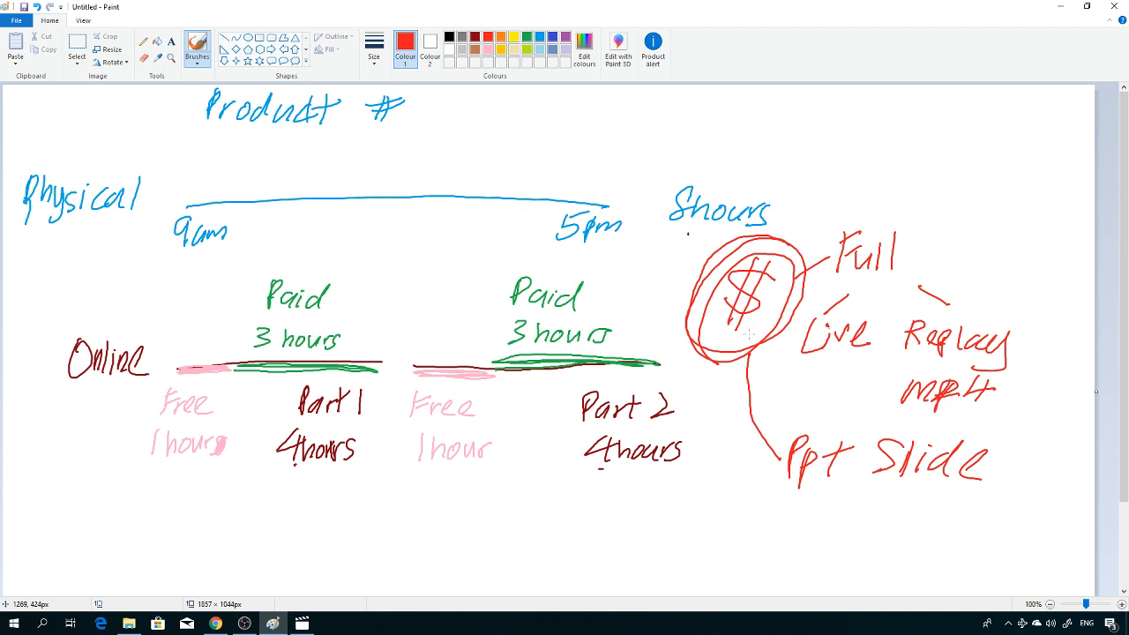
mouse_move(747, 332)
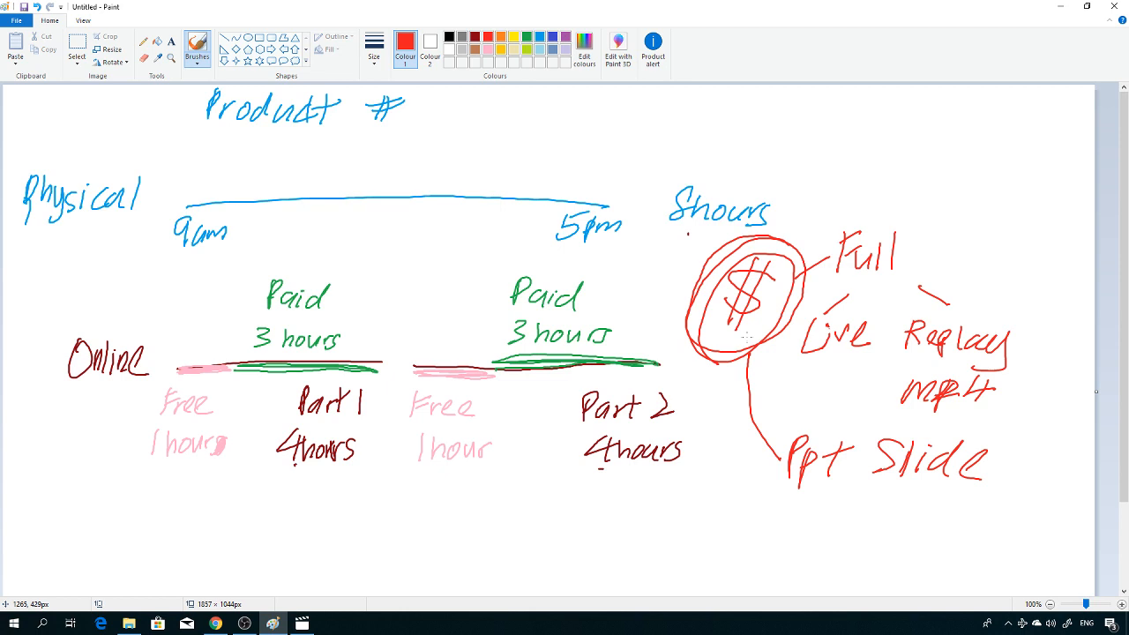
mouse_move(730, 340)
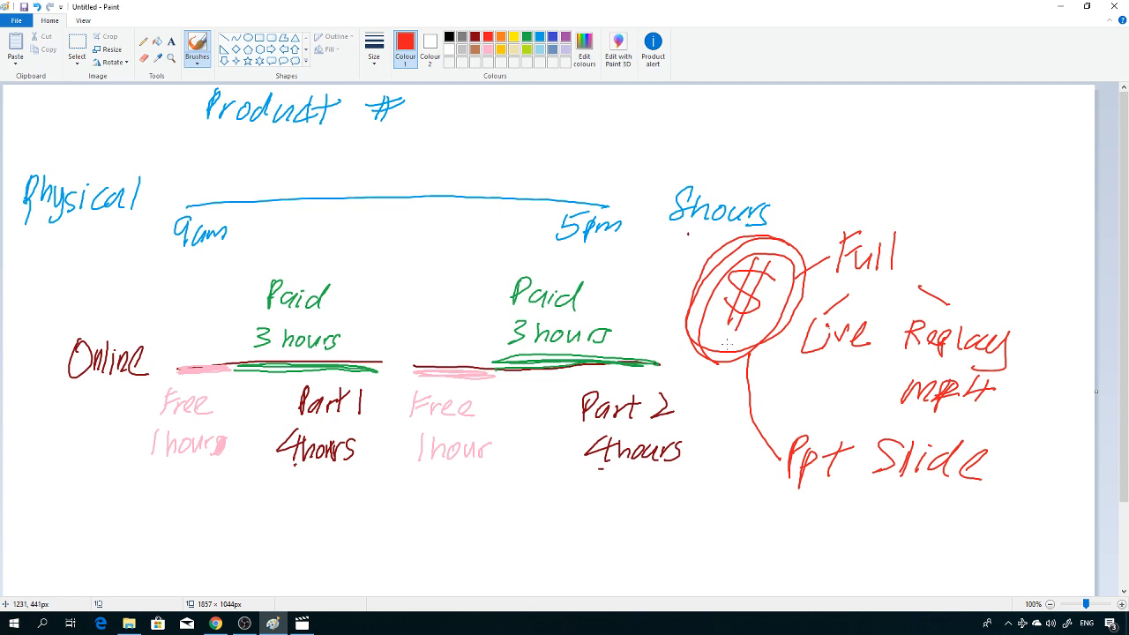
mouse_move(663, 345)
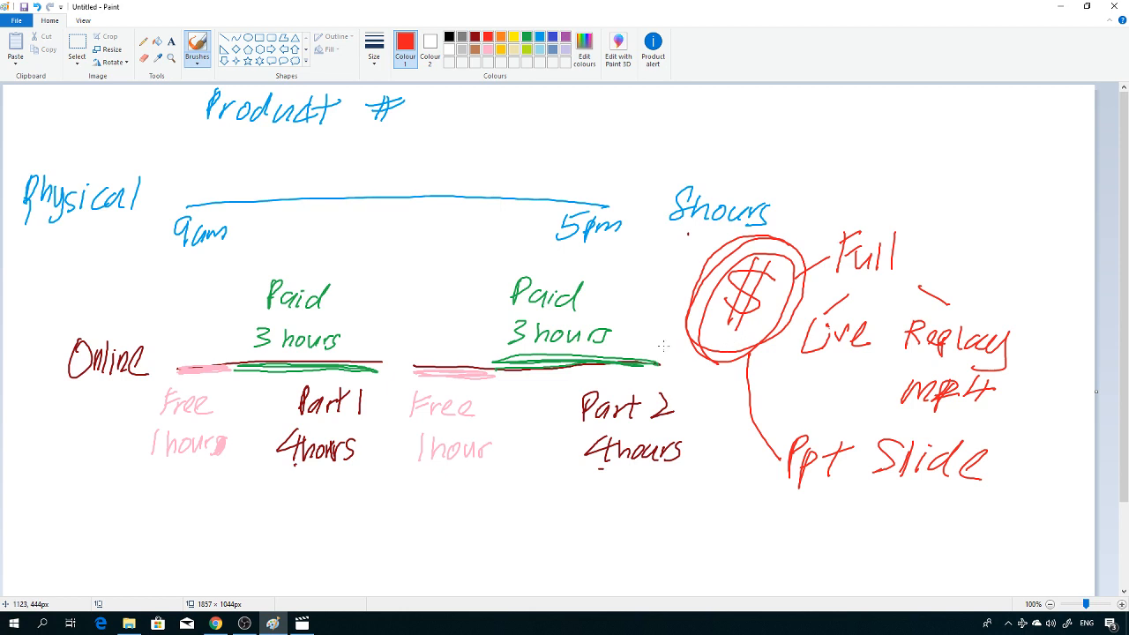